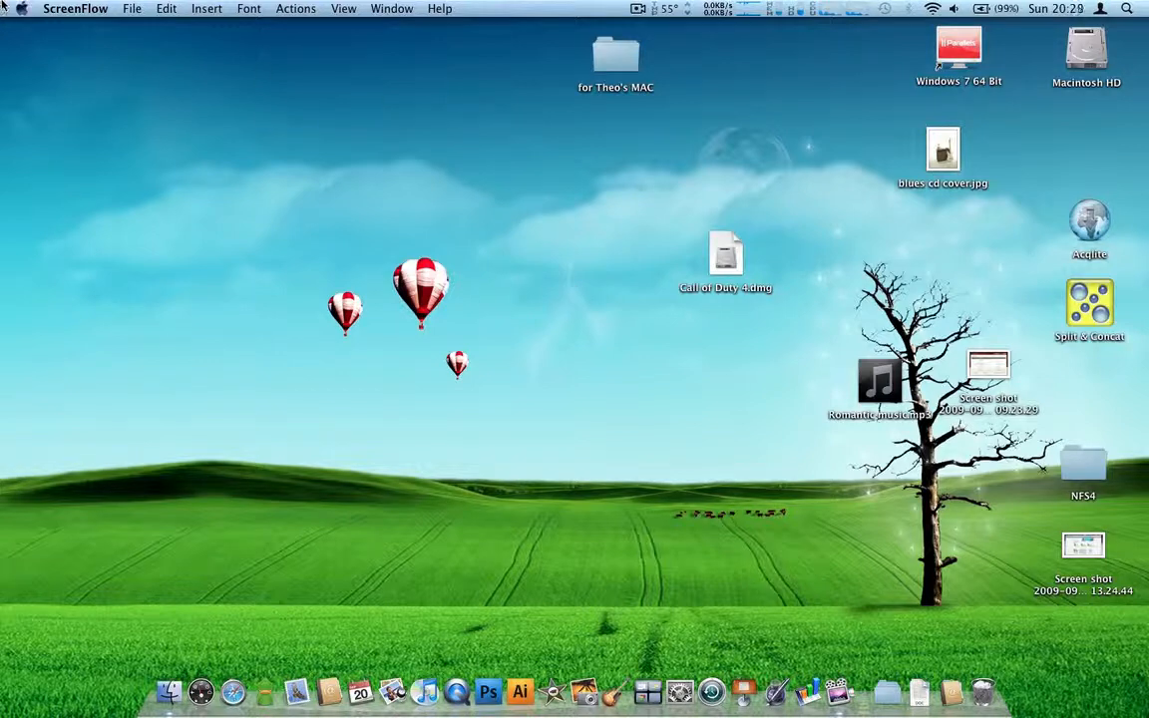
Step: Open About This Mac and its More Info system report in System Profiler
left_click(14, 8)
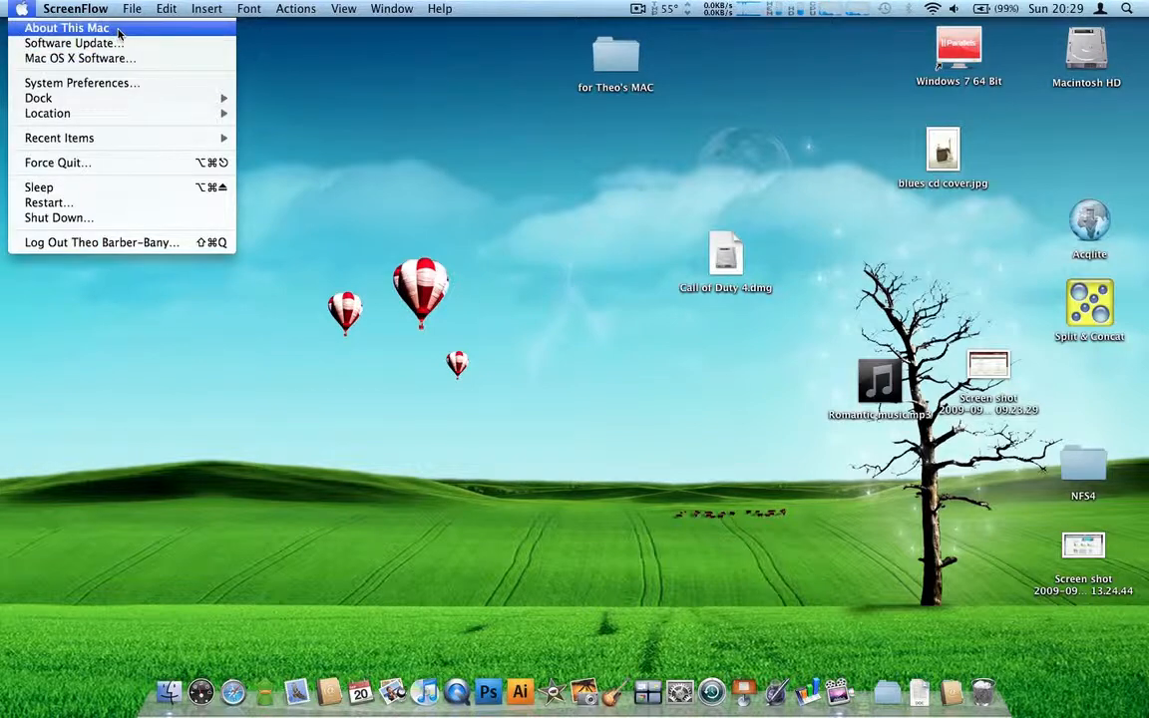
left_click(67, 27)
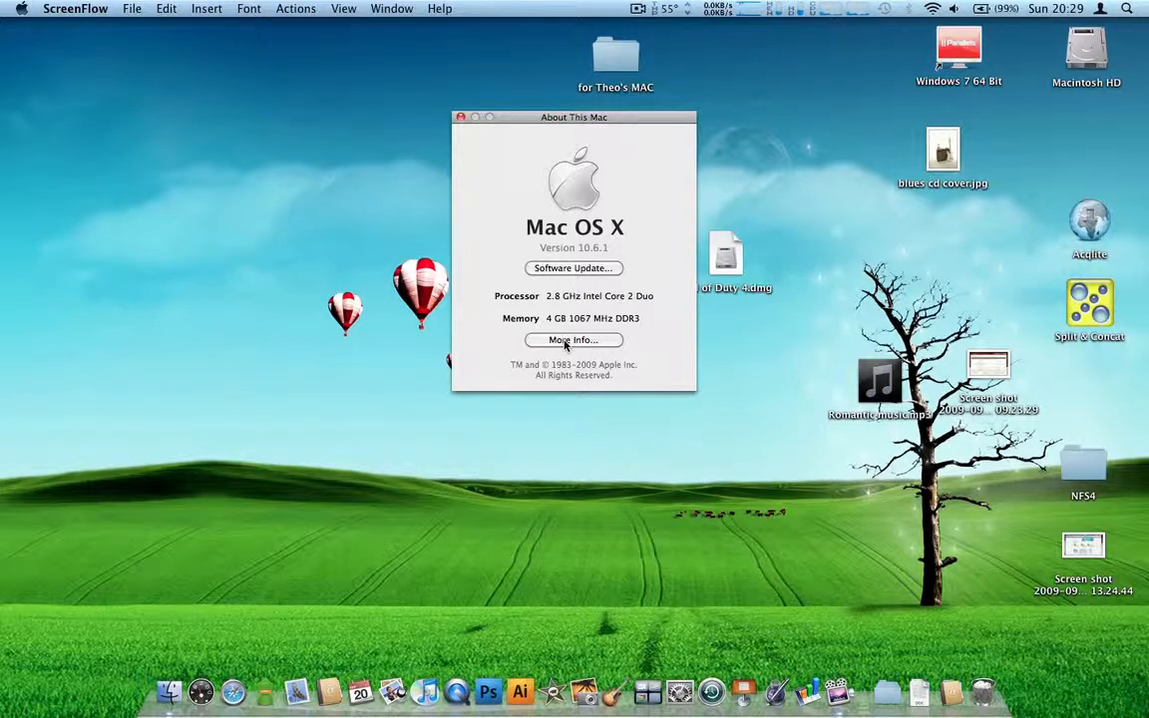
left_click(574, 340)
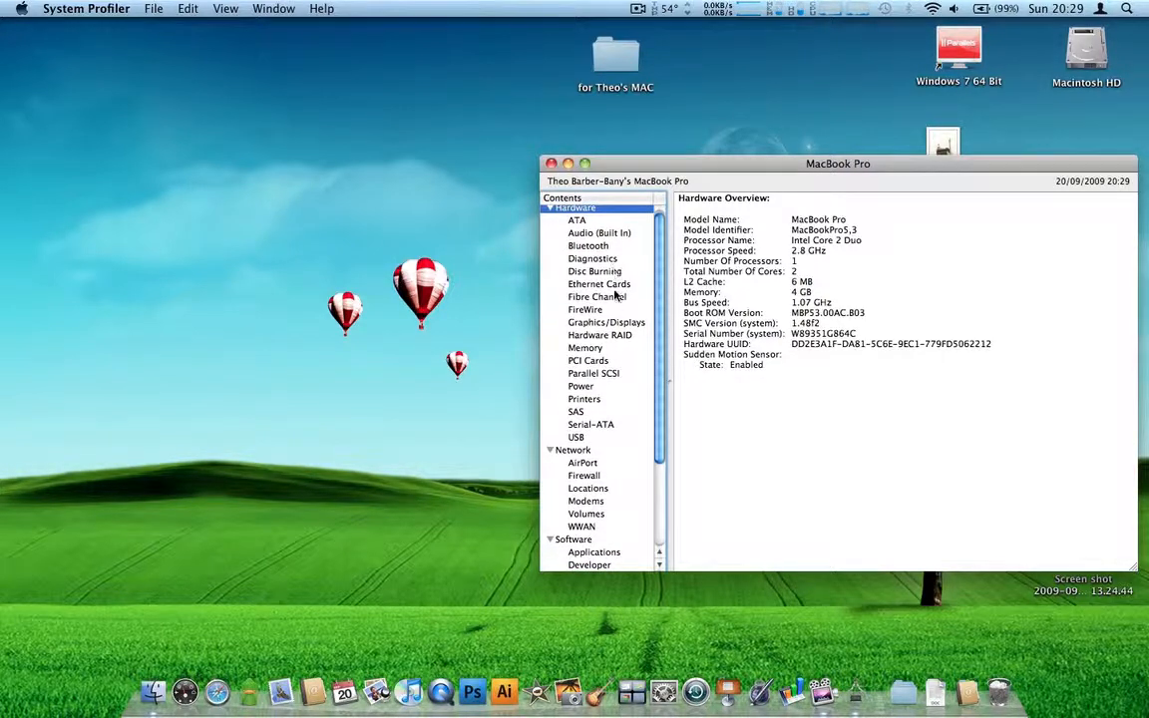
Step: View Graphics/Displays details for the GeForce 9600M GT and GeForce 9400M cards
left_click(606, 322)
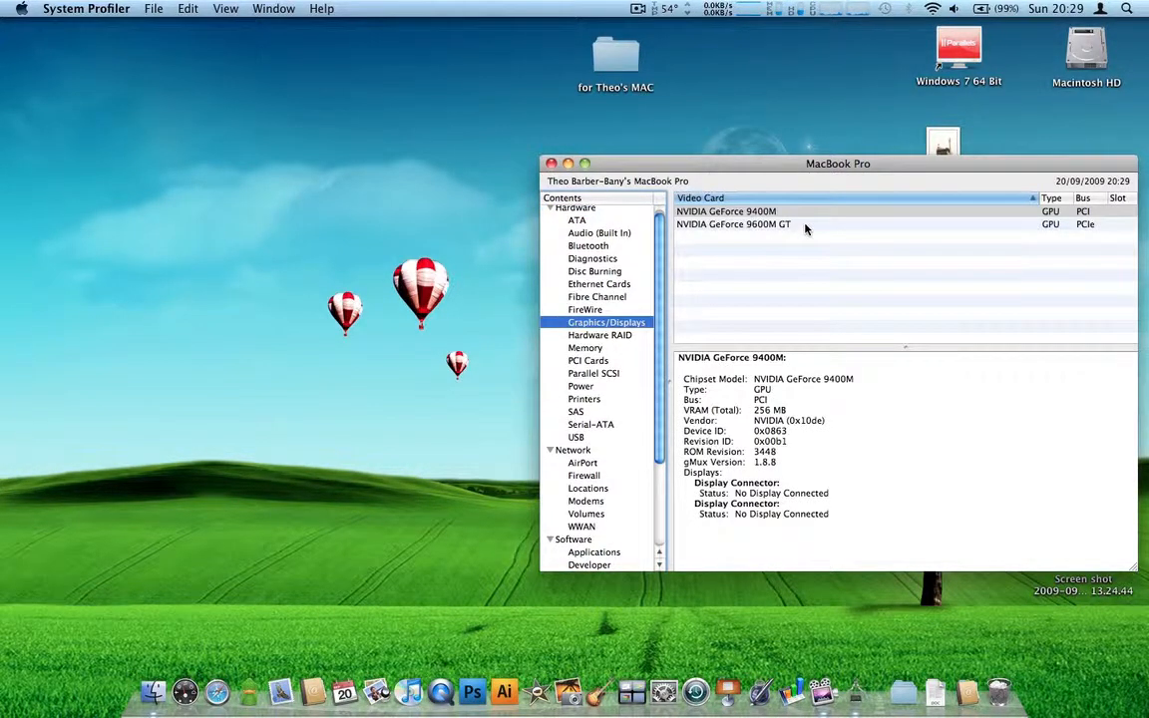
left_click(733, 223)
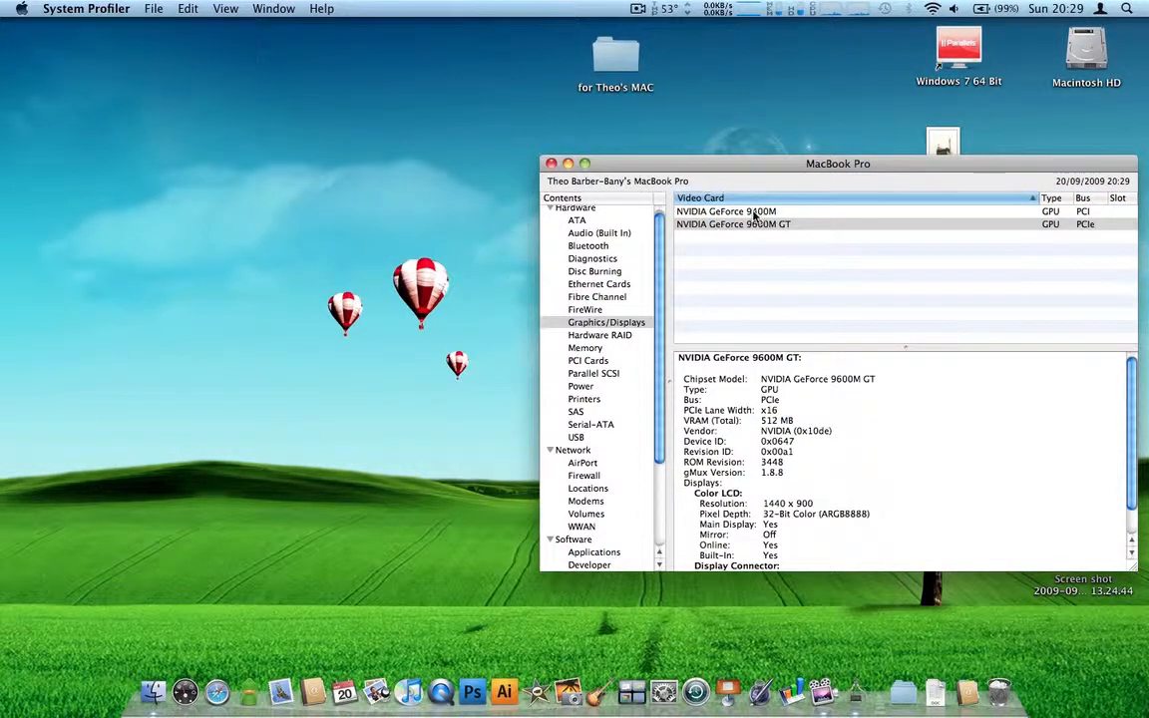
left_click(725, 210)
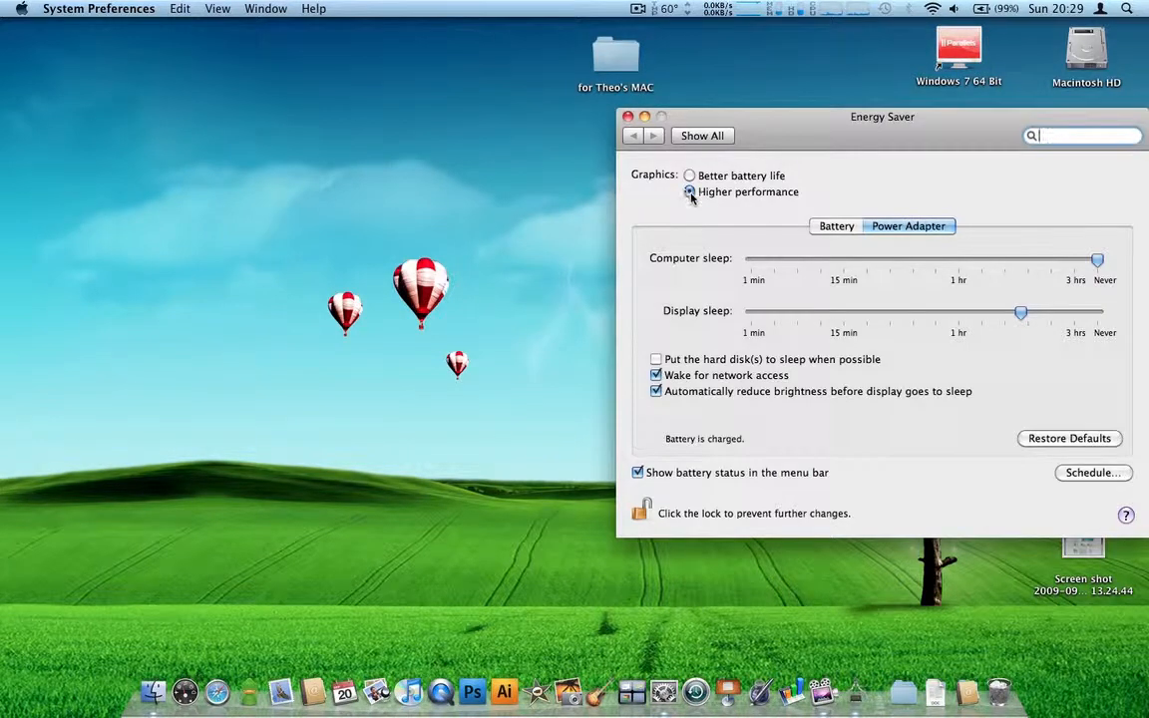
Step: Select the Higher performance graphics option in Energy Saver
left_click(628, 115)
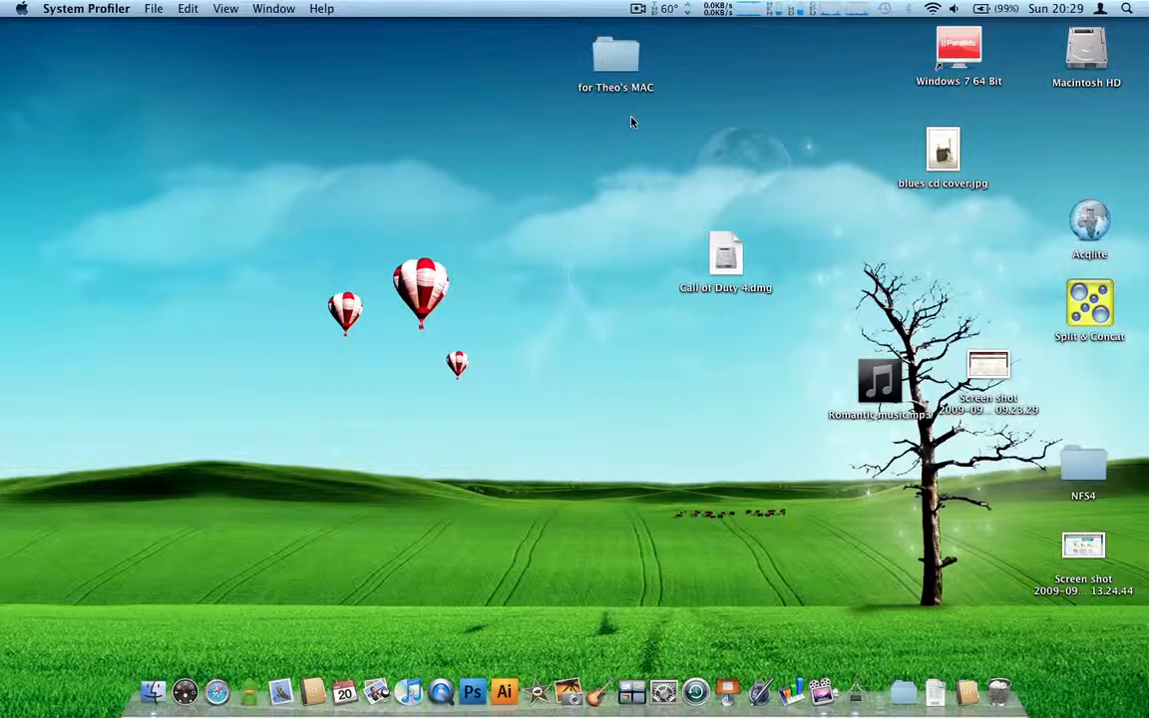
Step: Search Spotlight for World of Warcraft and launch the Top Hit
type("scr")
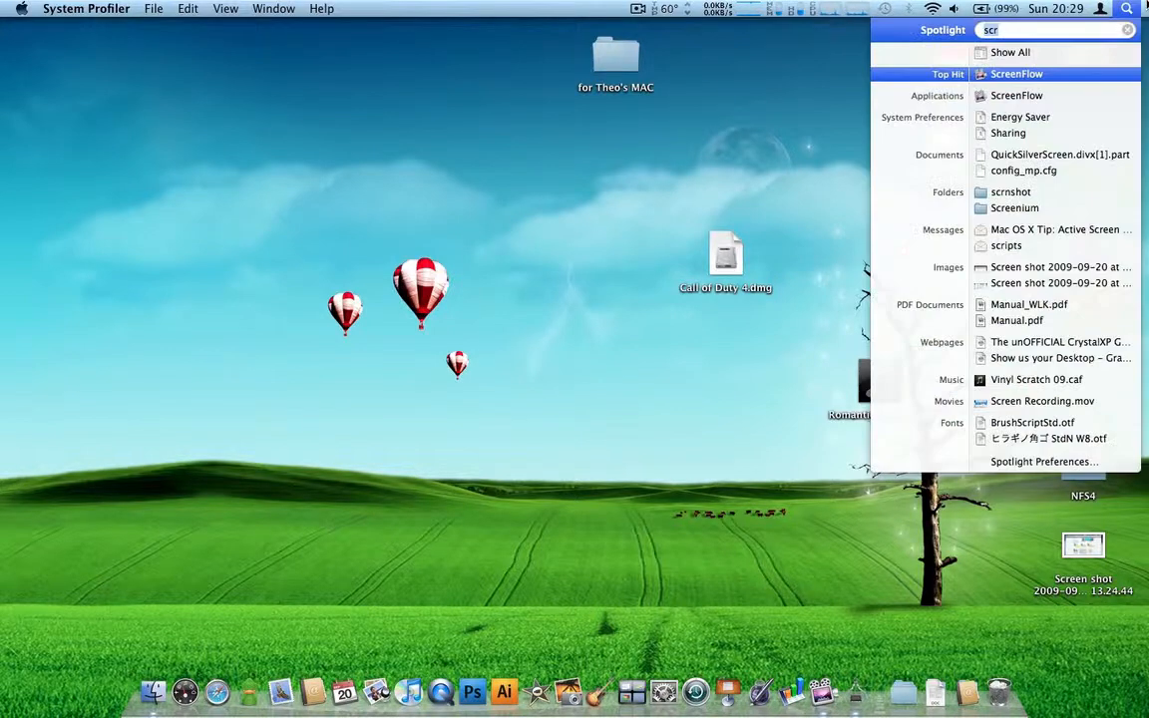
type("wo")
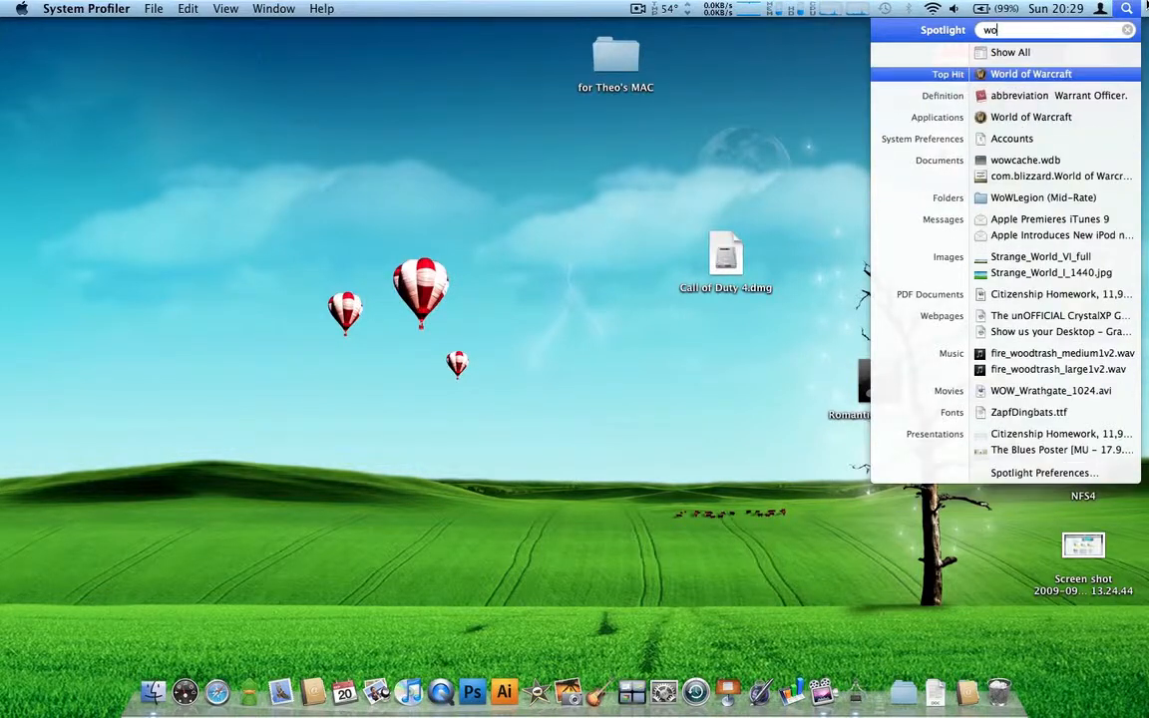
left_click(1030, 73)
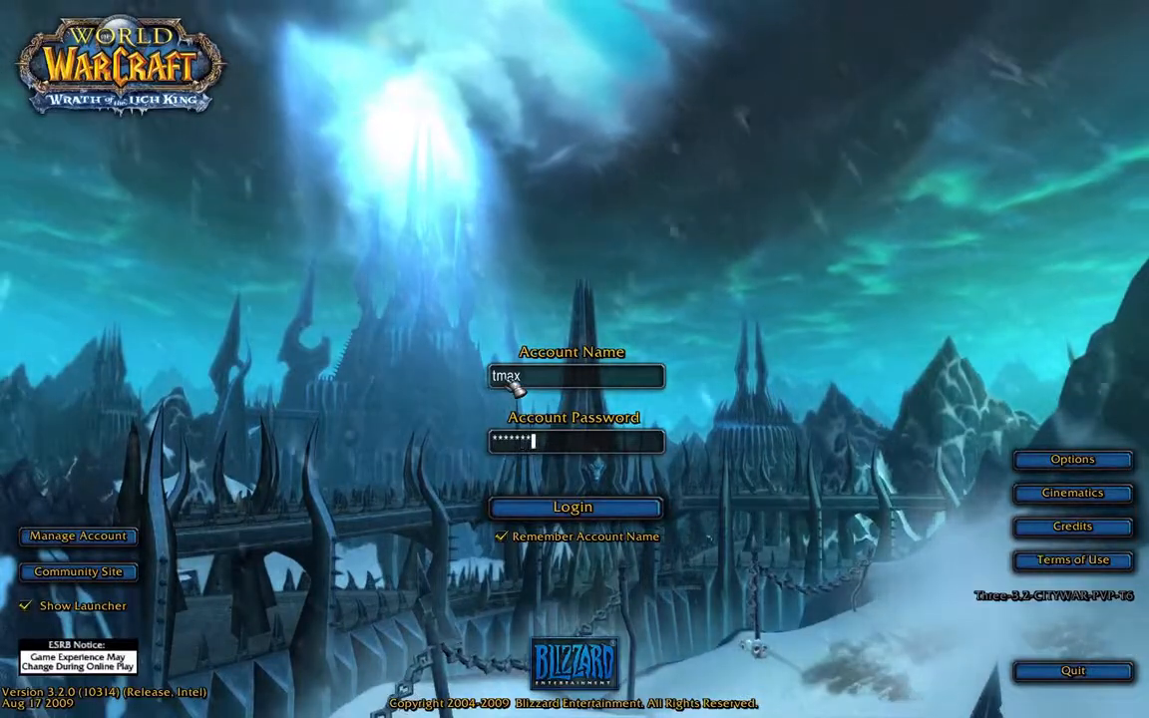
Step: Log in, select the level 80 mage, and enter the world
left_click(573, 507)
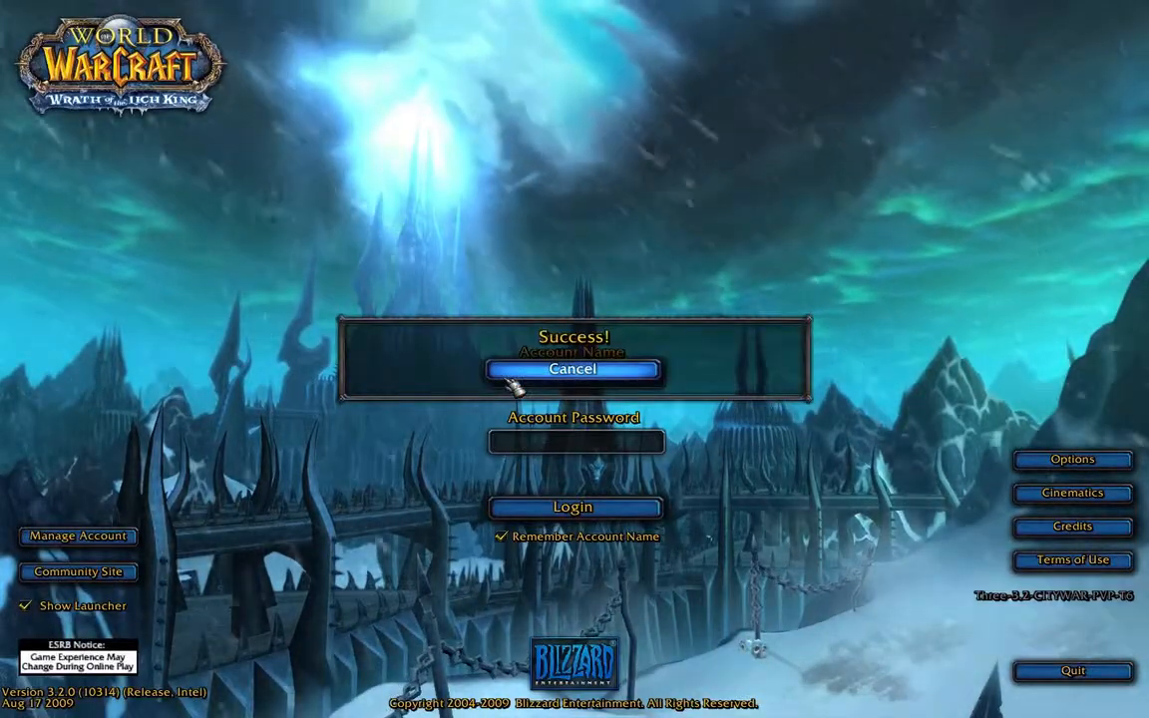
left_click(573, 507)
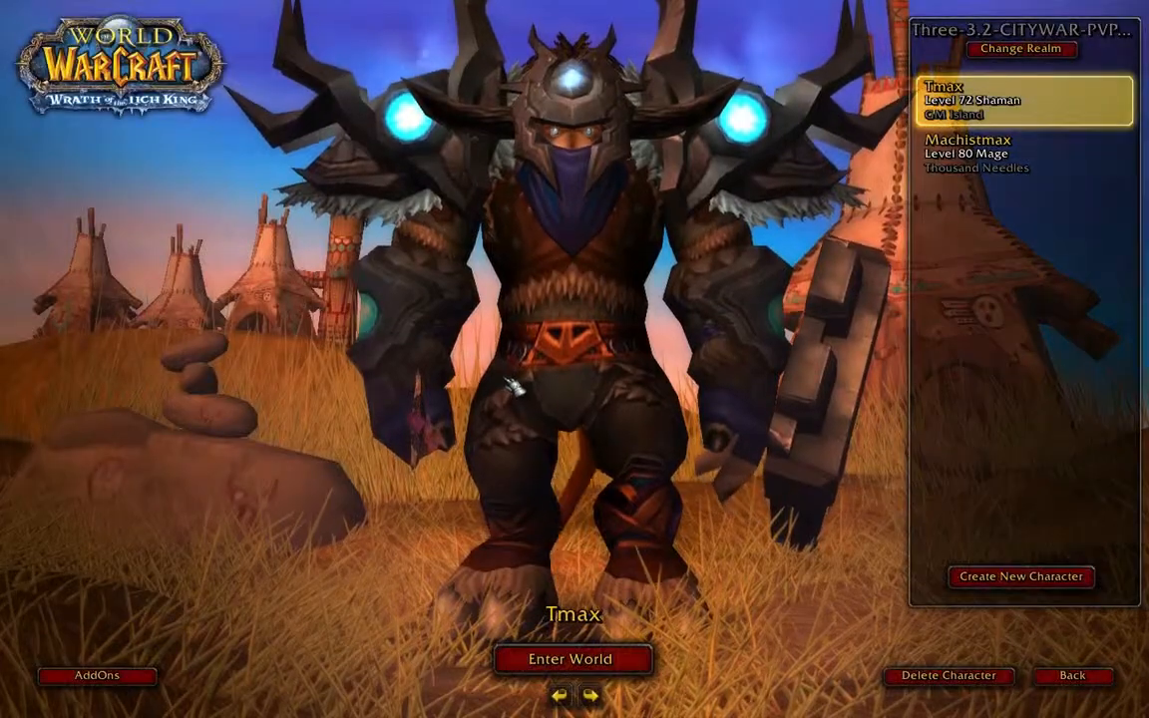
left_click(1021, 167)
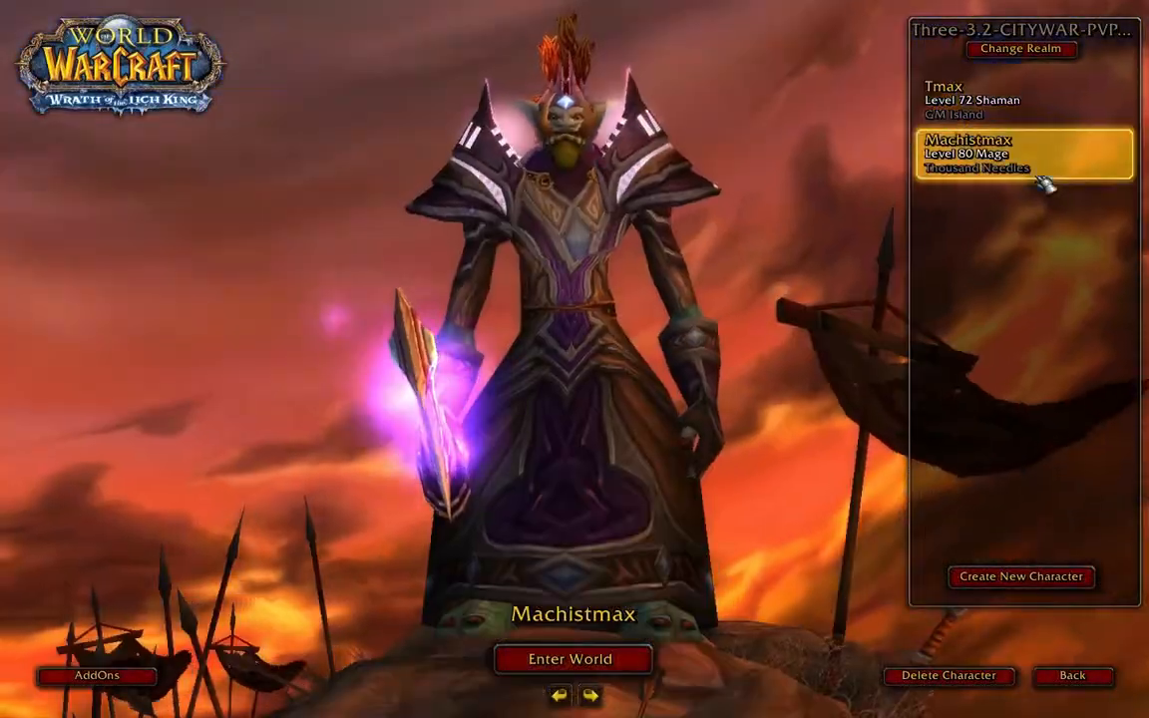
left_click(571, 658)
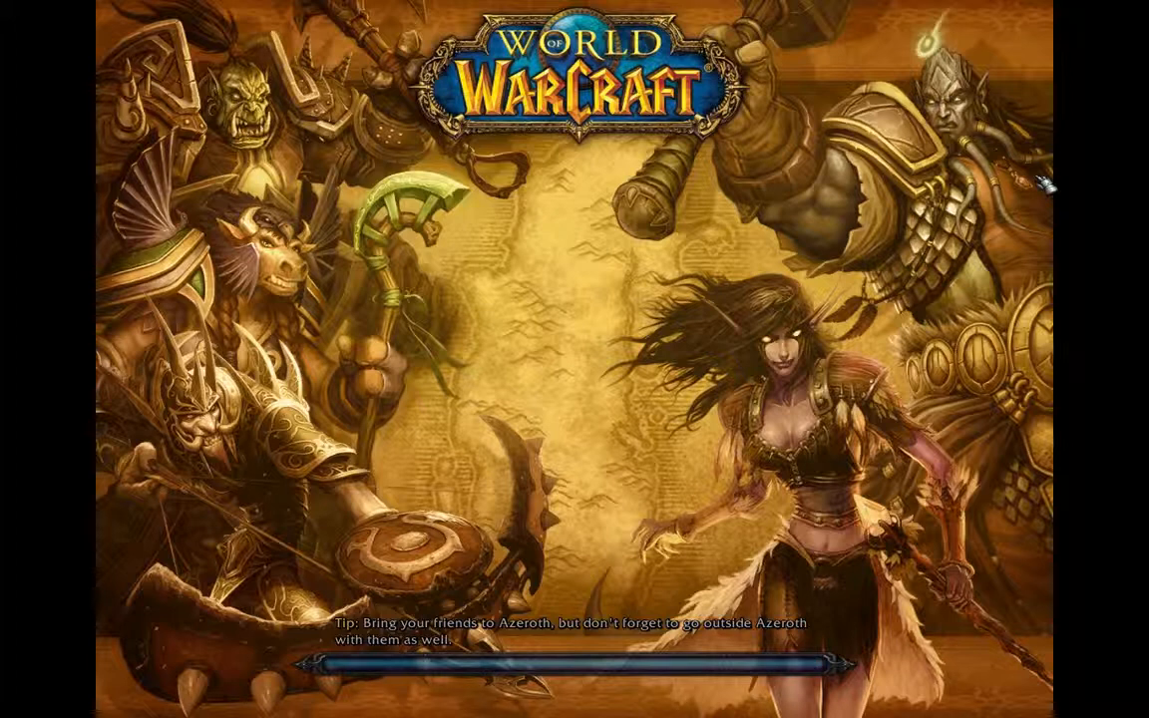
mouse_move(628, 159)
type("wo")
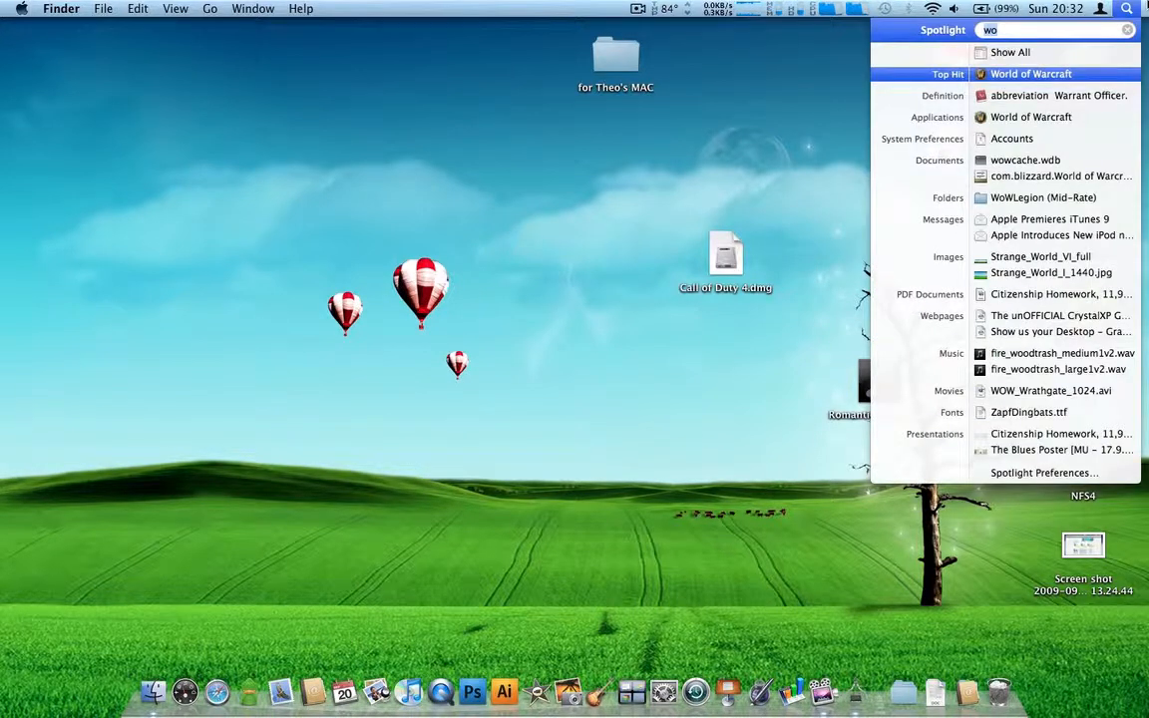
Step: Search Spotlight for 'call' and launch the Call of Duty 4 Top Hit
type("call")
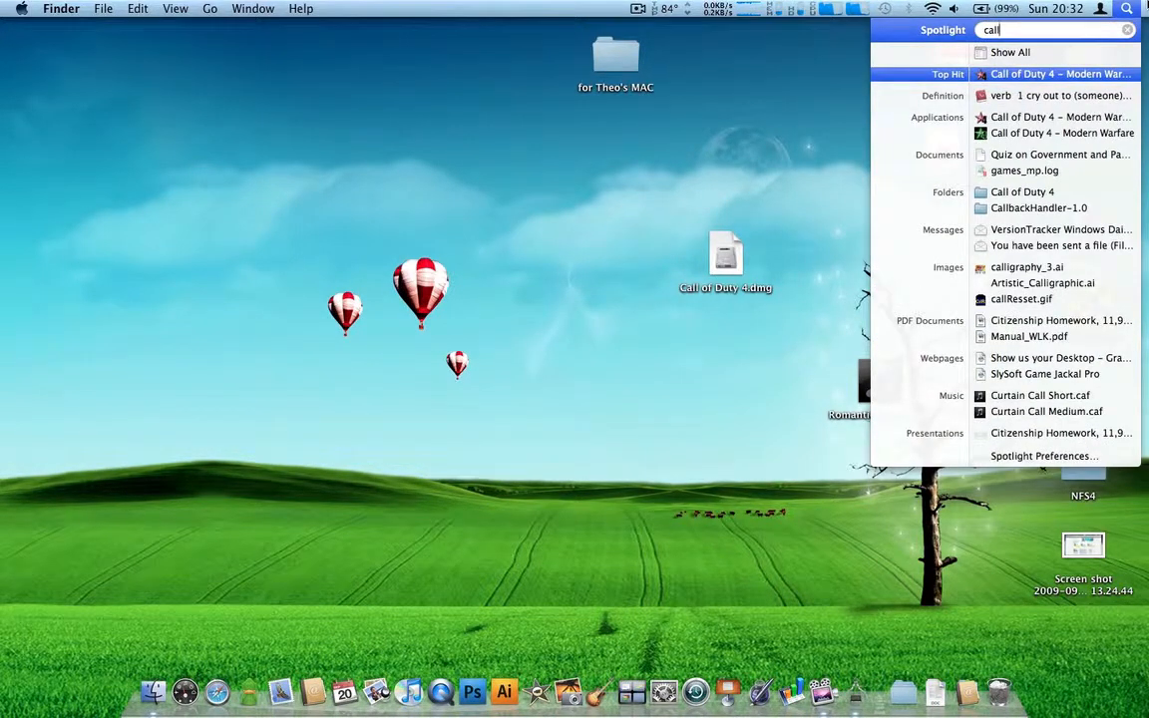
left_click(1060, 72)
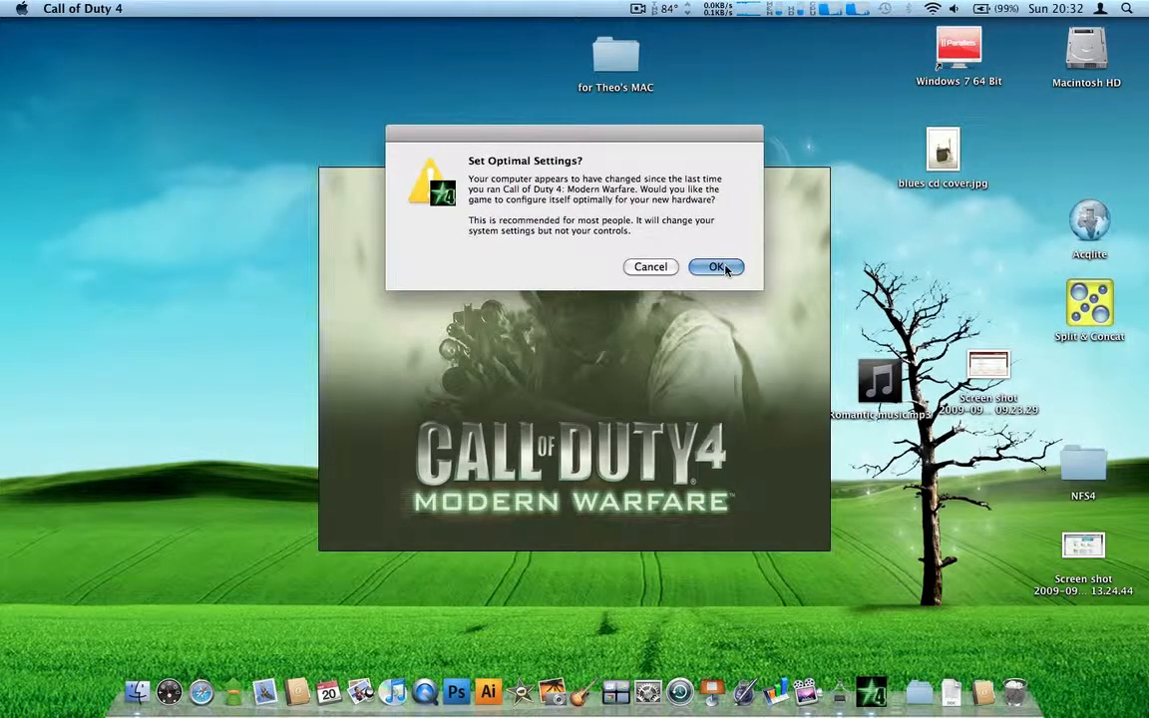
Step: Accept the Set Optimal Settings? prompt and let the game load
left_click(716, 266)
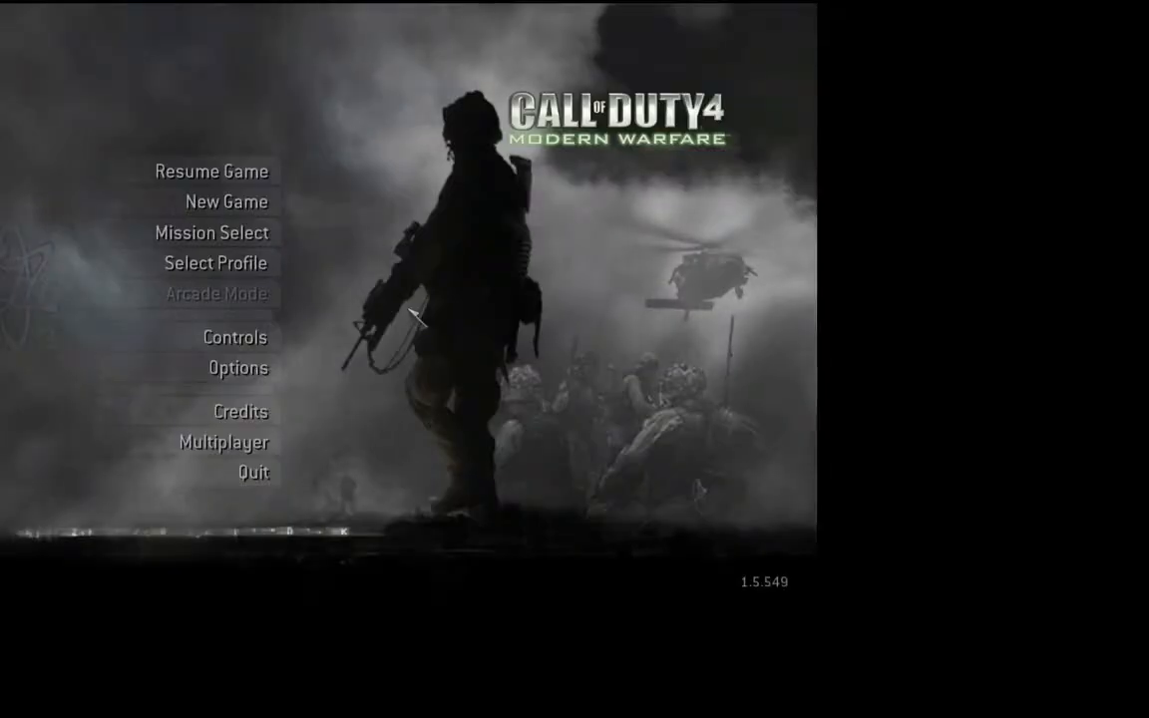
Step: Pick the Prologue F.N.G. mission from Mission Select on Veteran difficulty
left_click(211, 233)
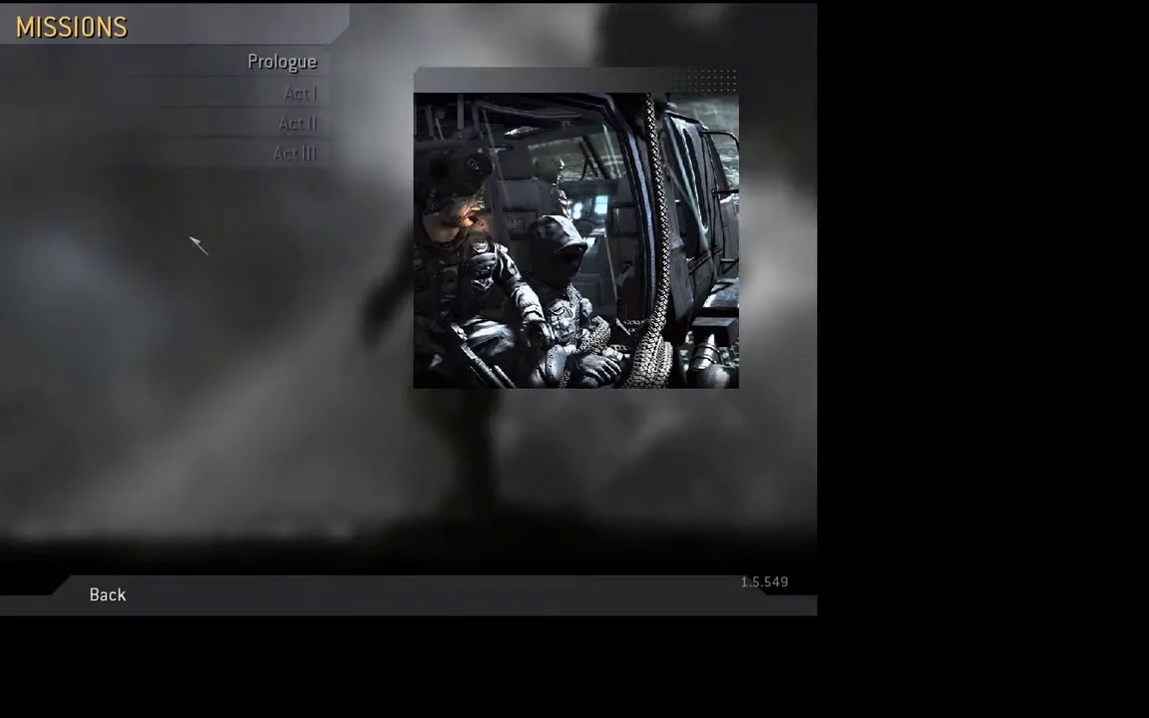
left_click(281, 61)
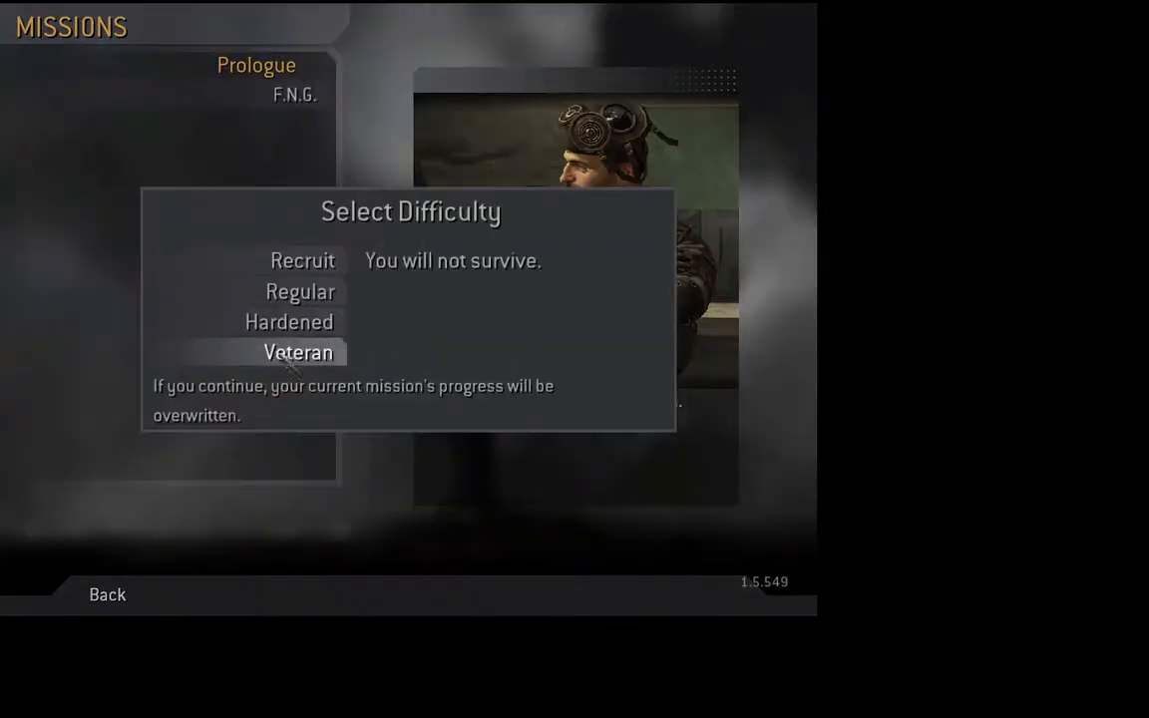
left_click(298, 352)
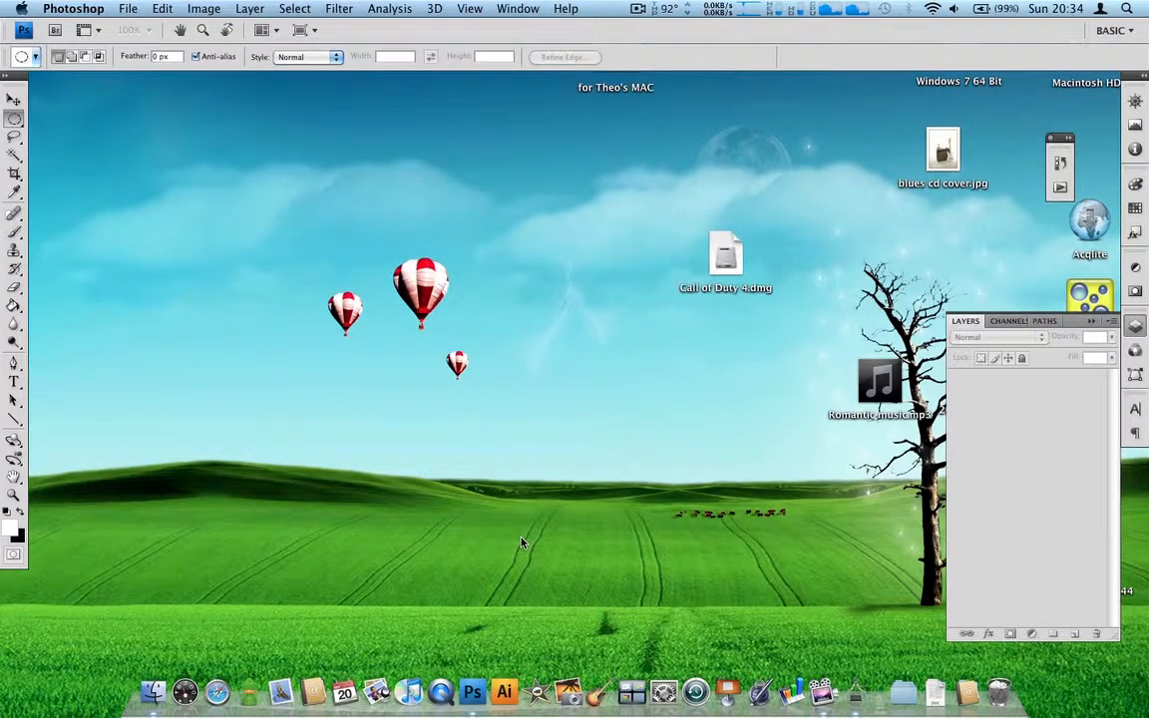
Step: Browse the Photoshop application menu and the File menu
left_click(73, 8)
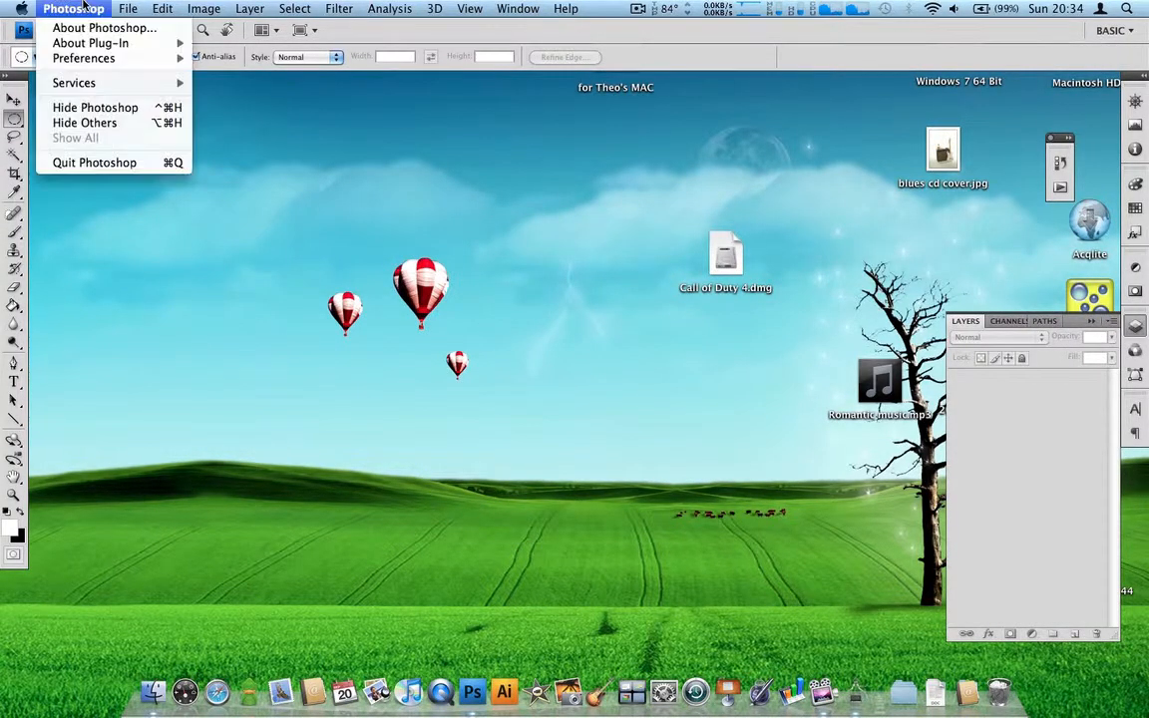
left_click(274, 236)
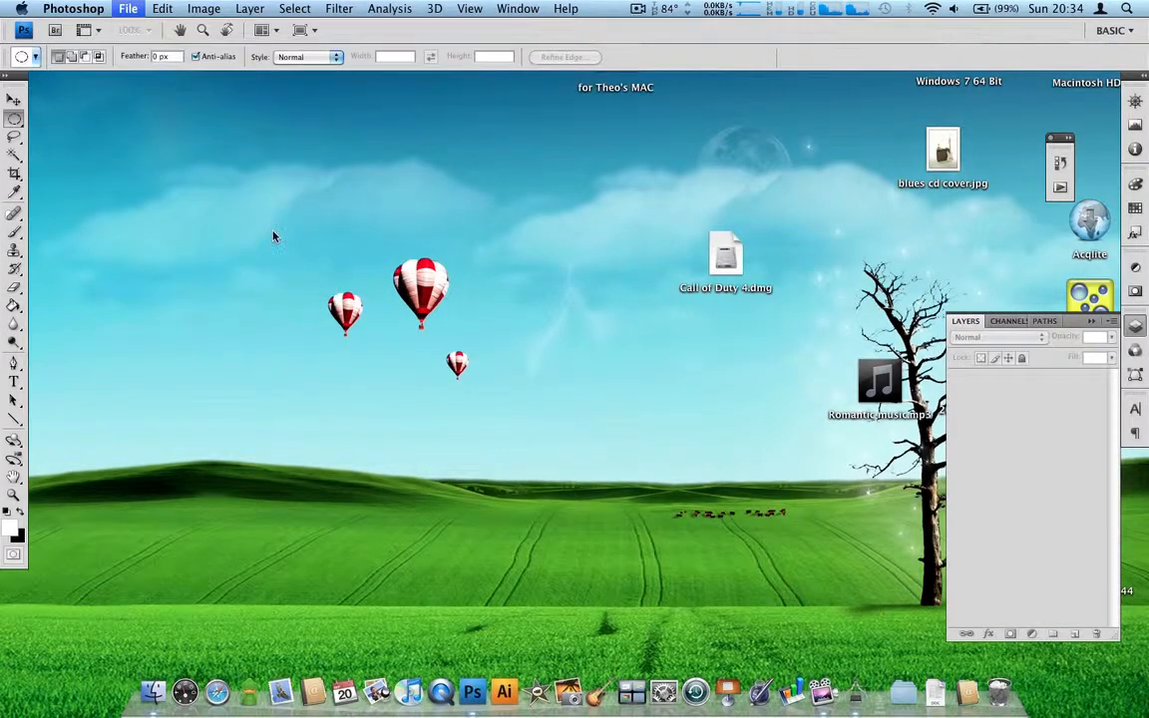
Step: Open a raw photo from the Photoshop Work Expreiments folder via File > Open
left_click(128, 8)
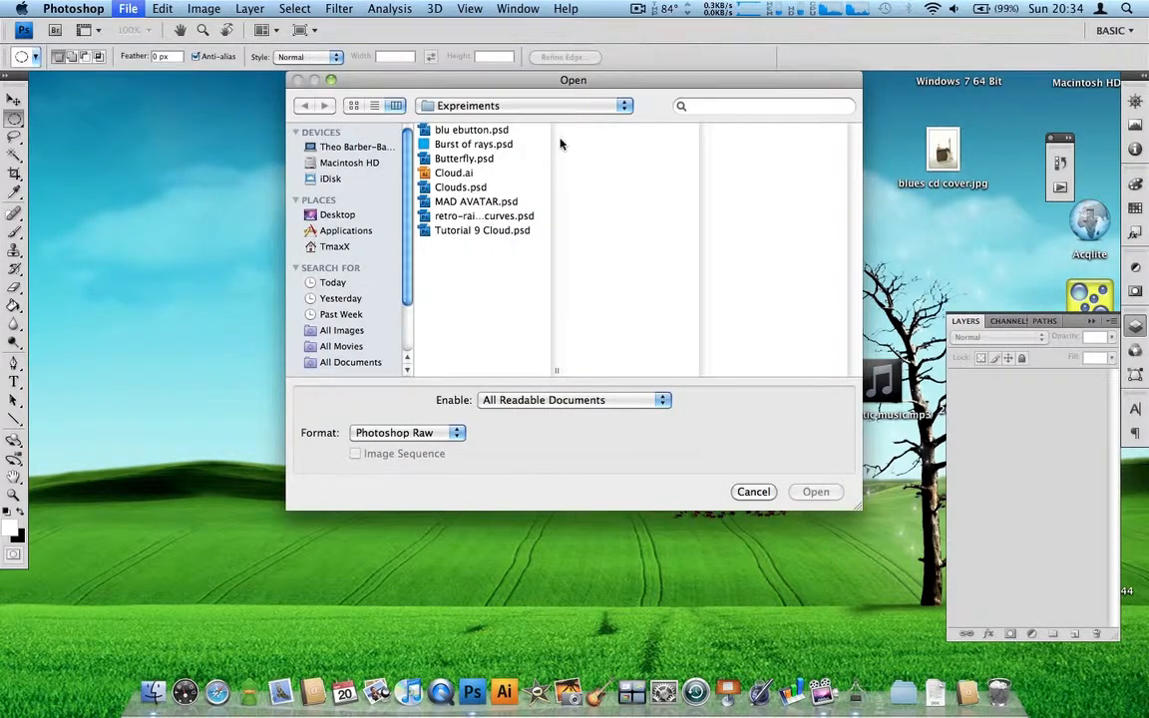
left_click(523, 106)
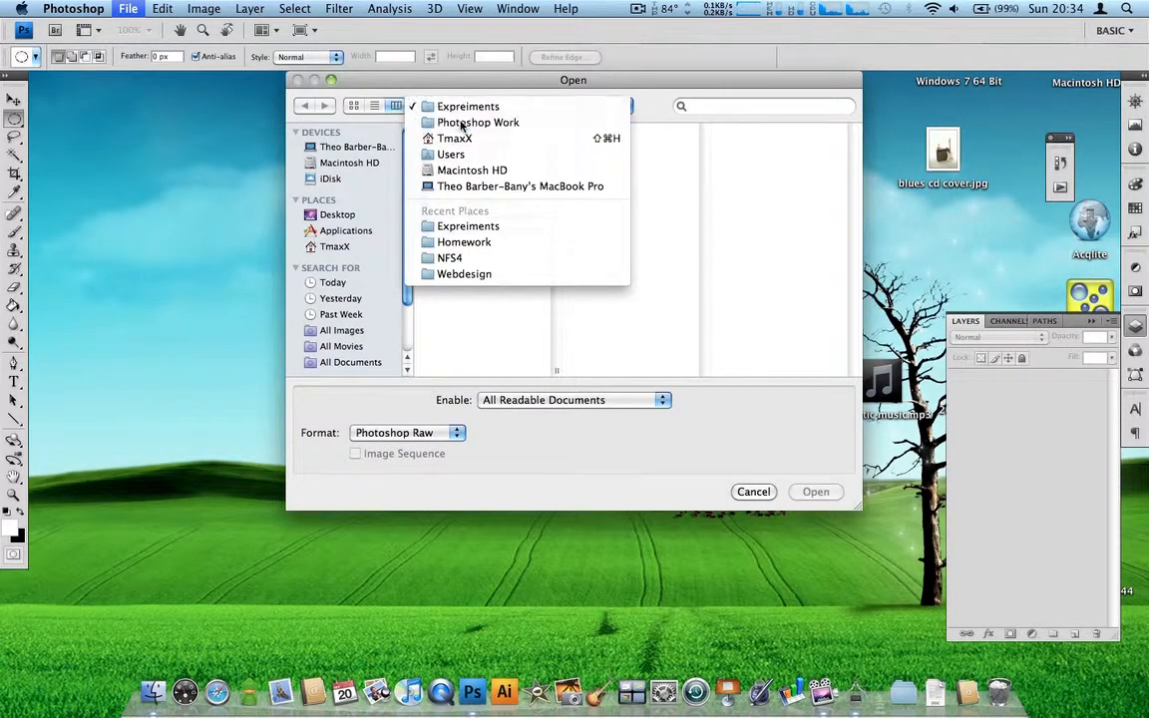
left_click(477, 122)
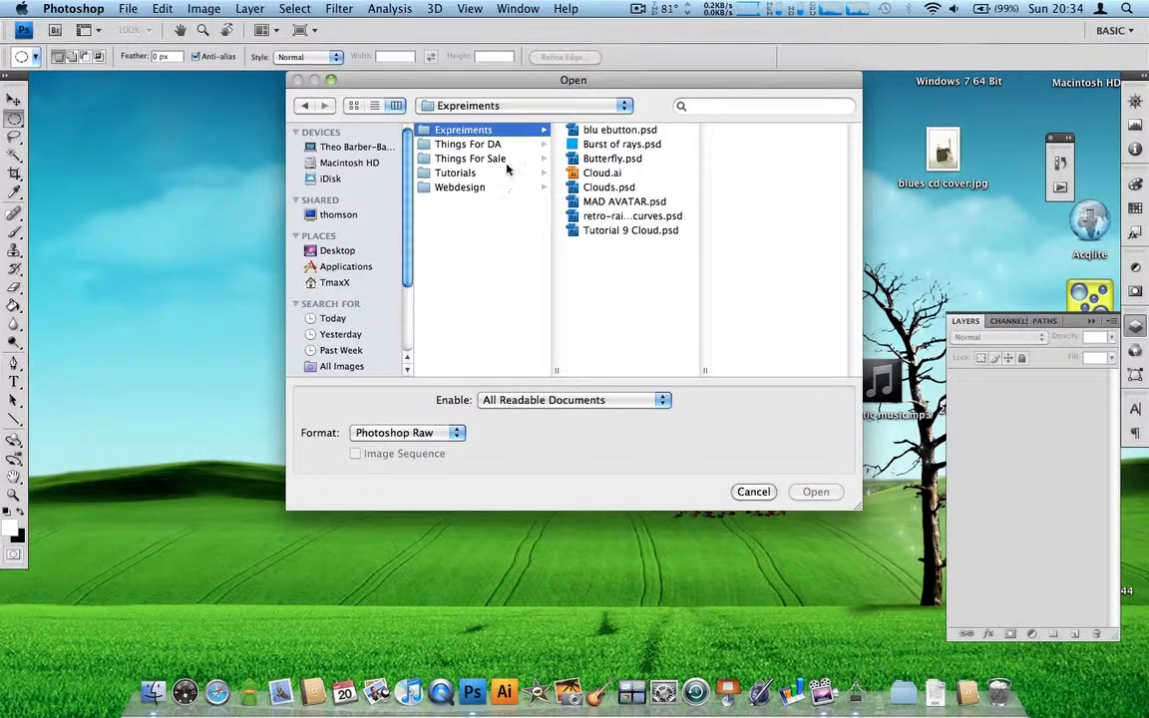
left_click(471, 157)
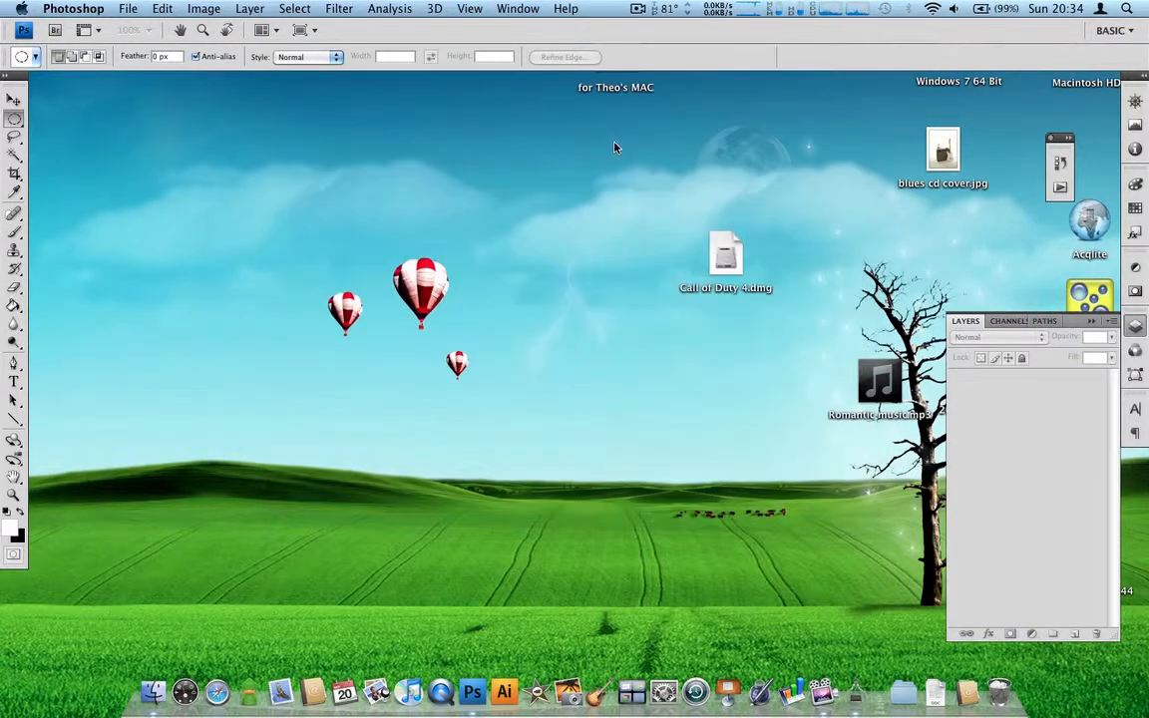
mouse_move(611, 143)
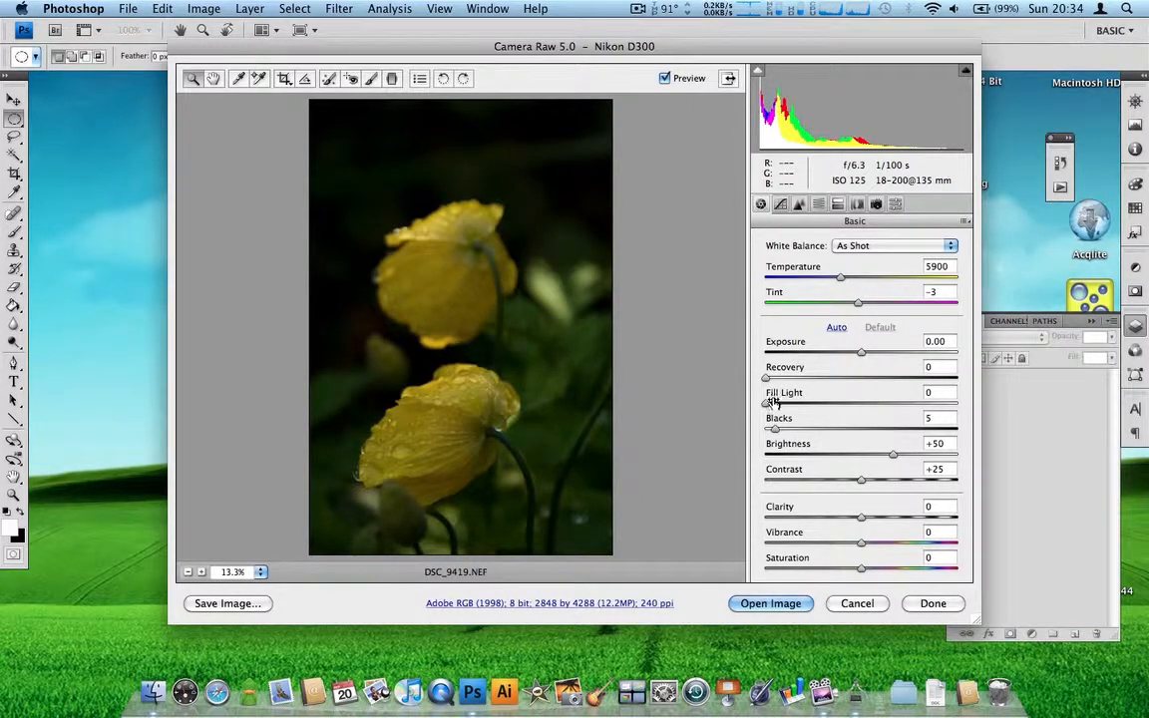
Step: Nudge Fill Light up slightly in Camera Raw and open DSC_9419.NEF in Photoshop
left_click_drag(766, 404, 773, 404)
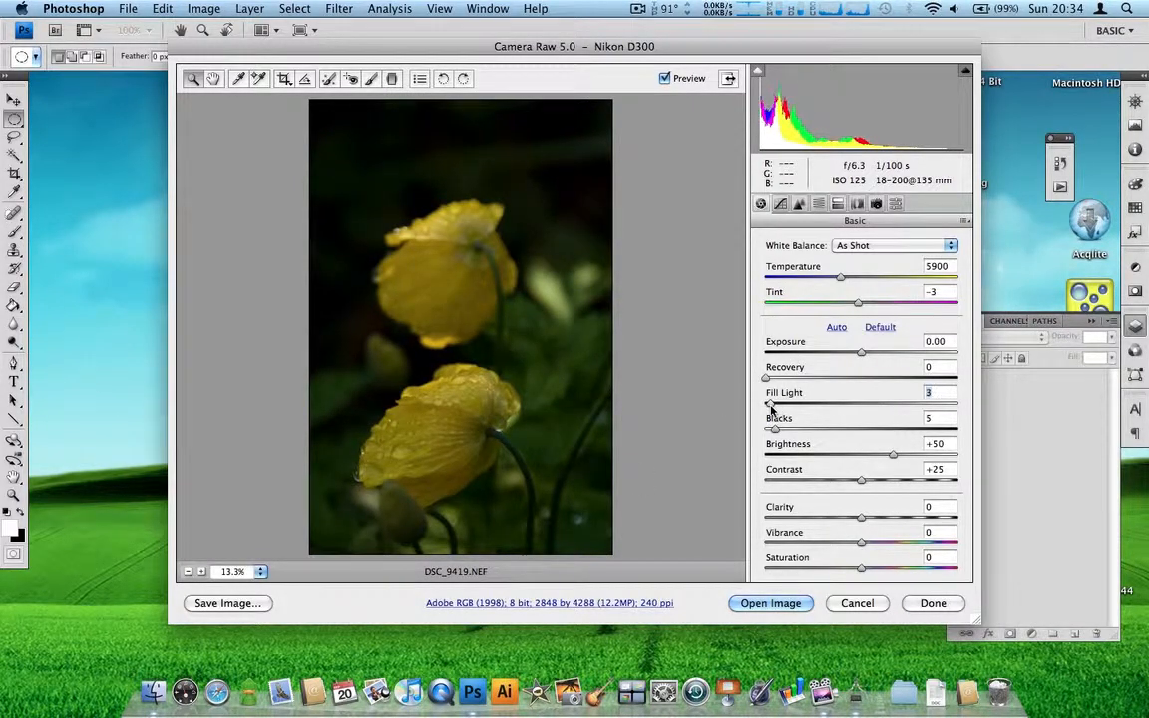
left_click(855, 604)
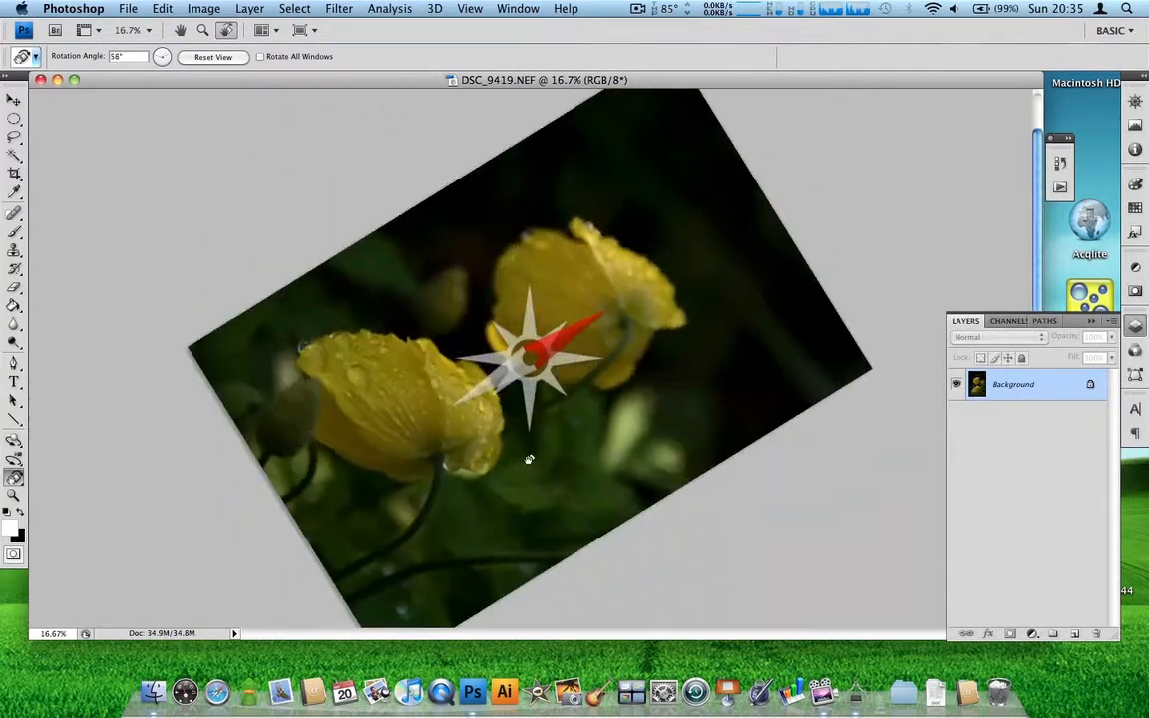
Step: Drag with Rotate View to spin the poppy photo's canvas
left_click_drag(530, 459, 574, 429)
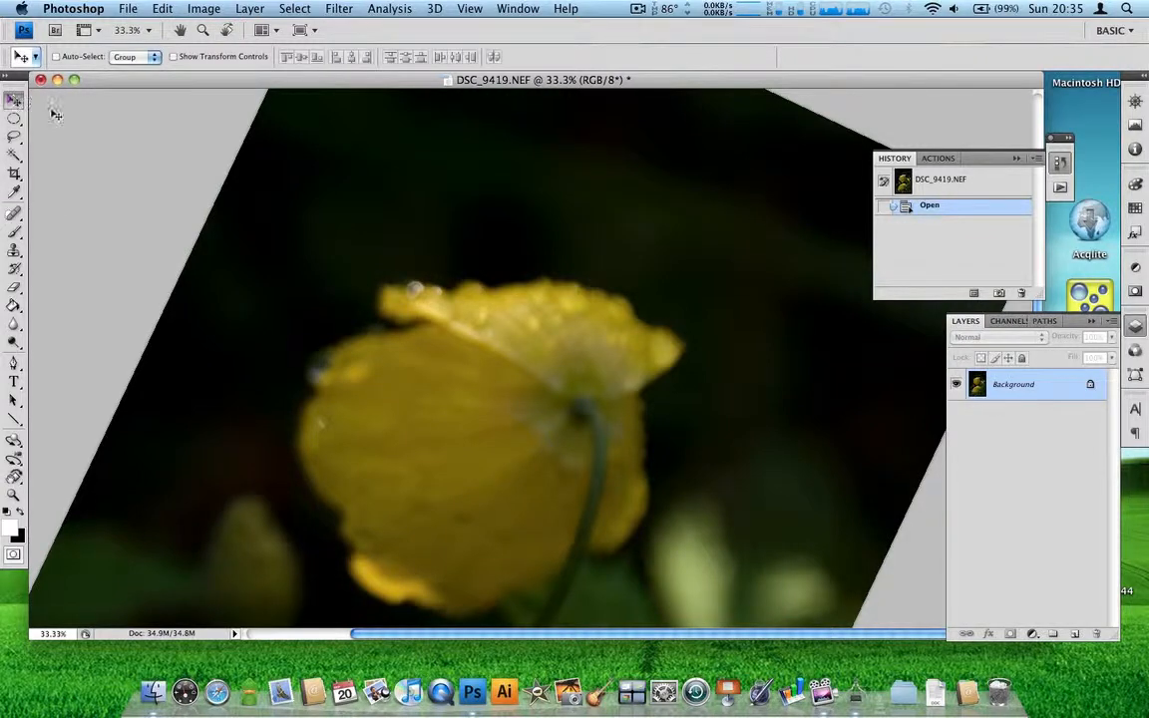
Step: Resize the image to 750 ppi and 27990 px wide (about 3.30 GB) in Image Size
left_click(203, 7)
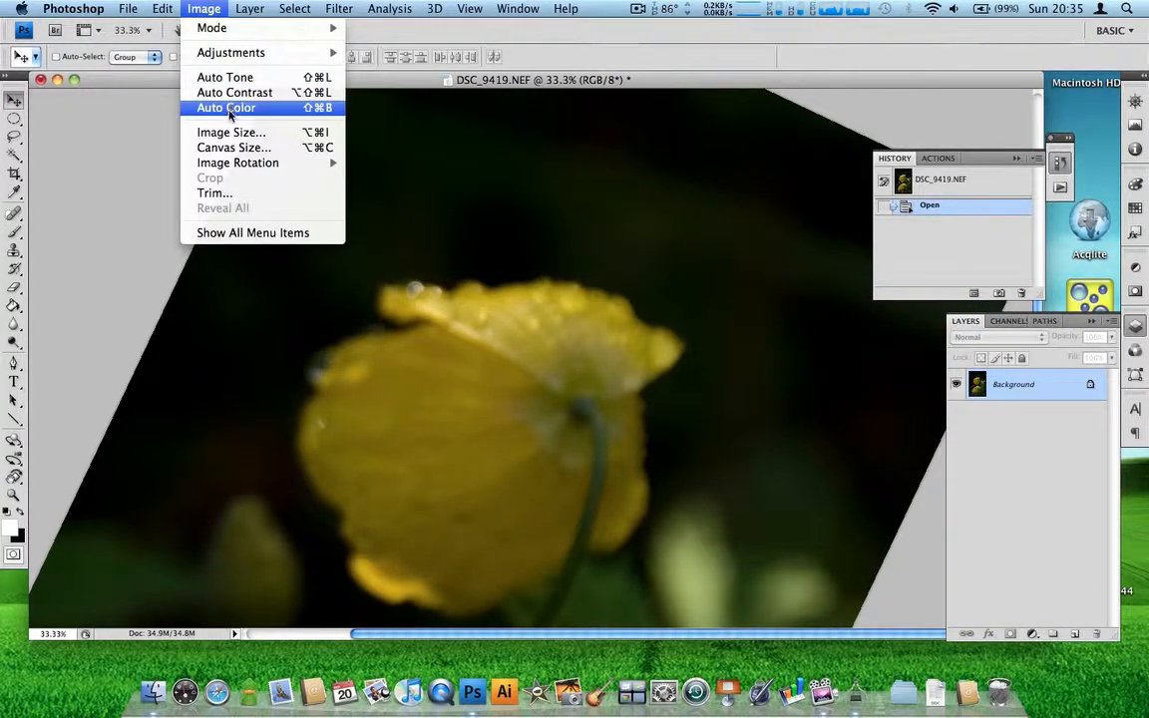
left_click(231, 132)
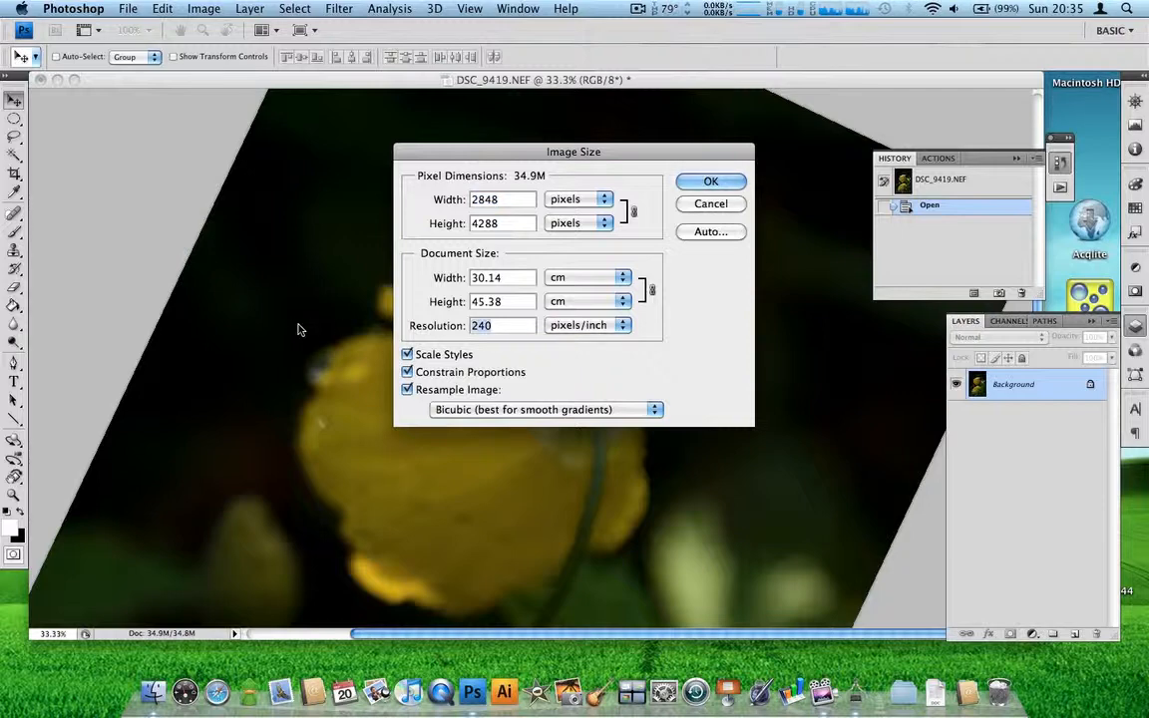
type("500")
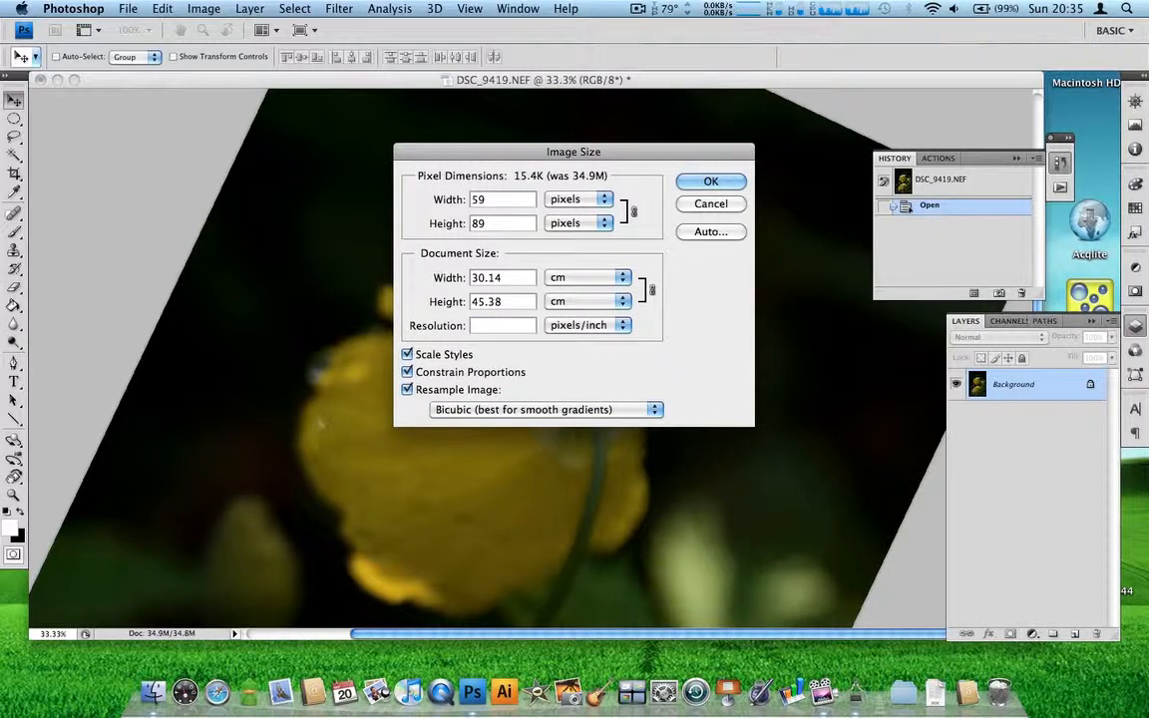
type("750")
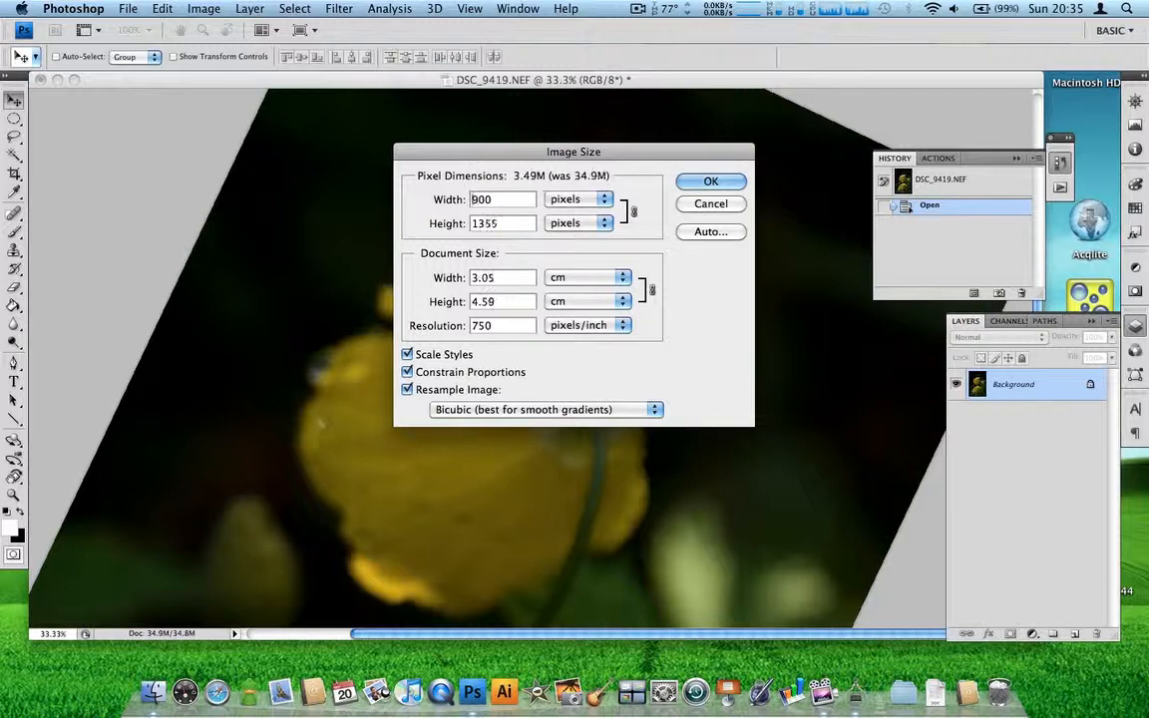
type("2900")
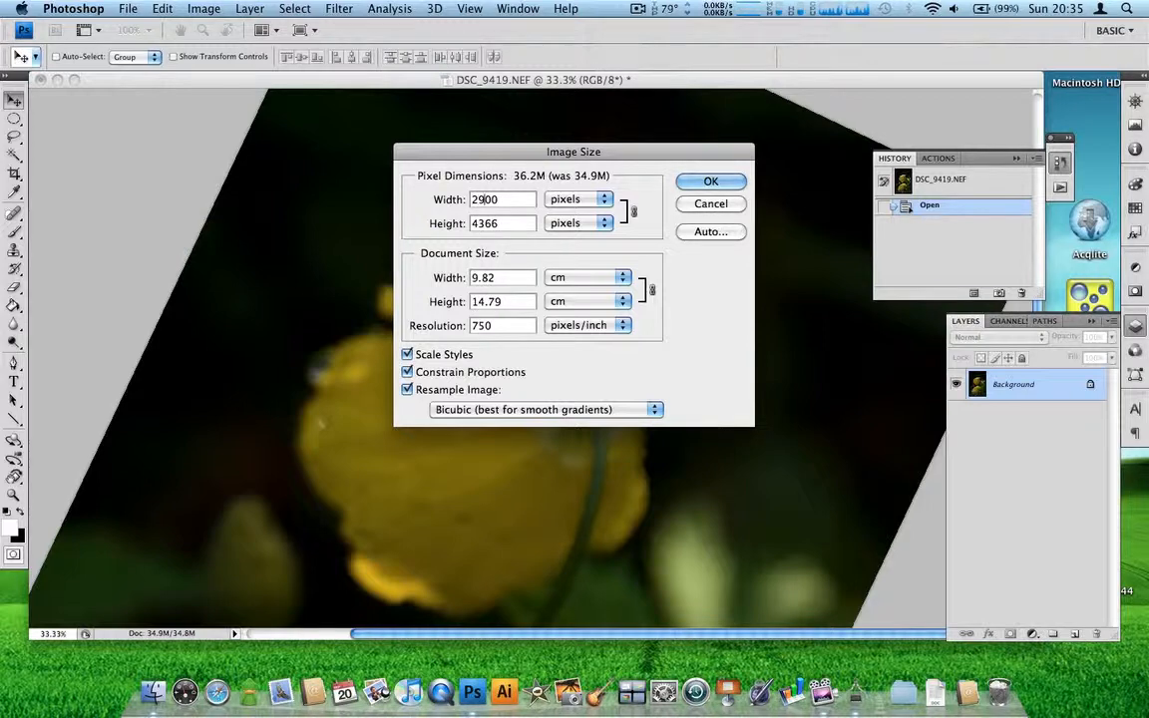
type("200")
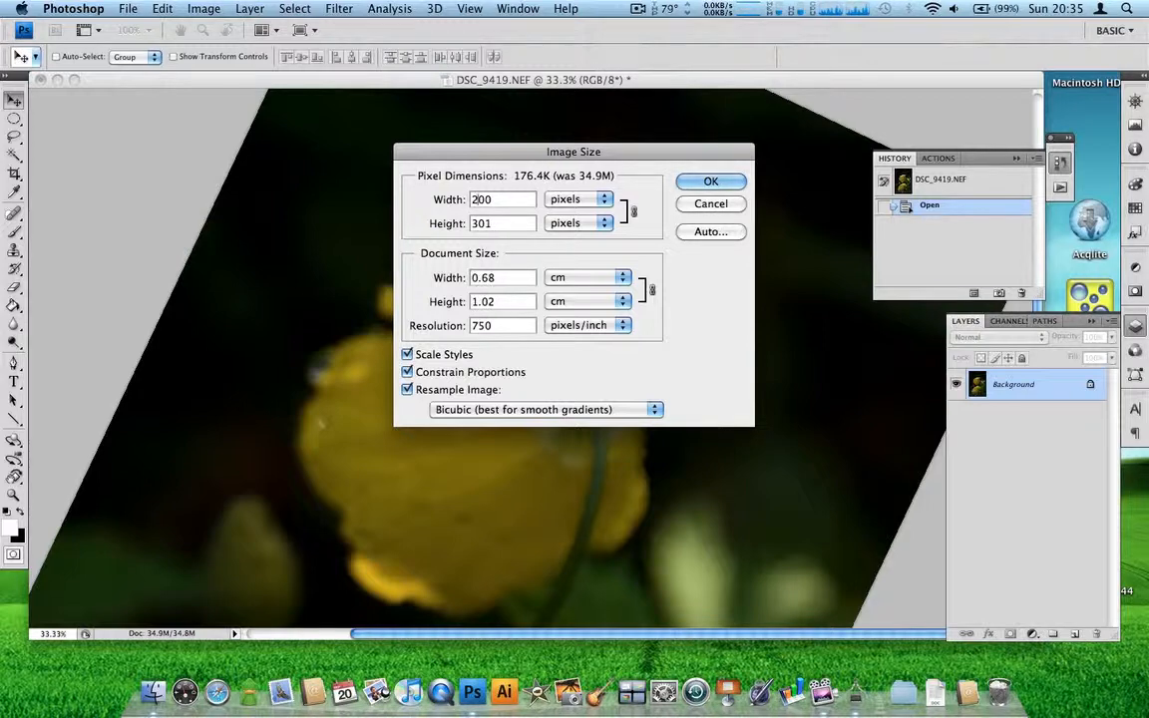
type("2700")
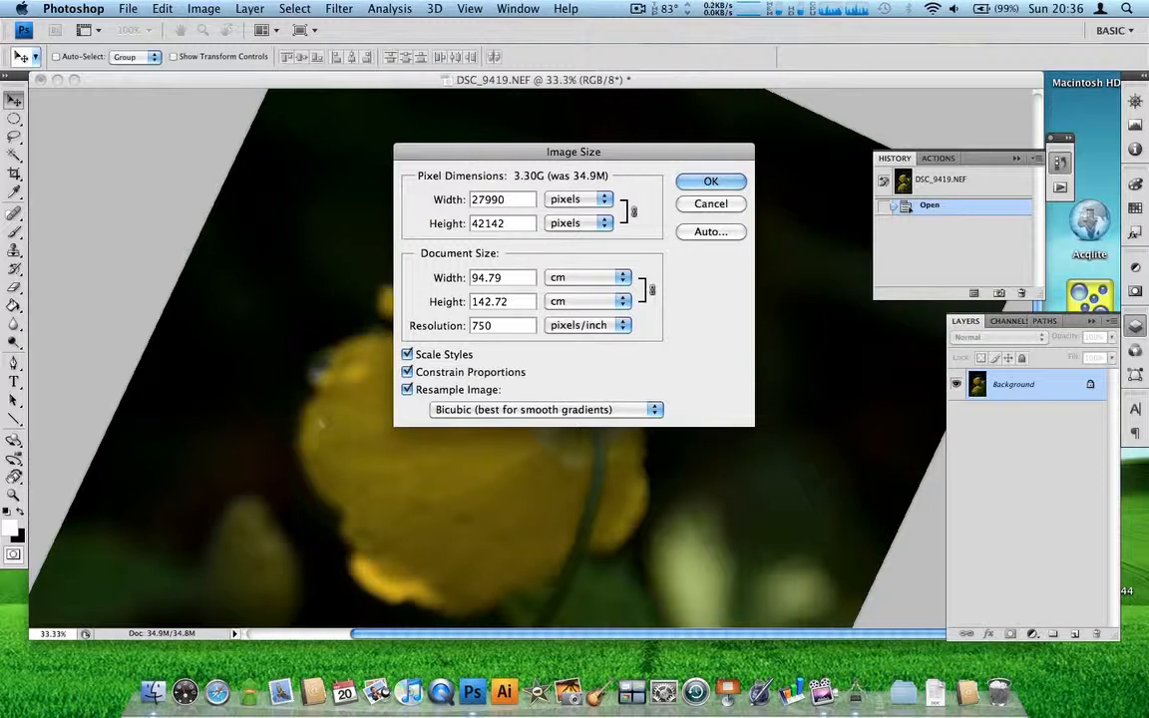
left_click(711, 181)
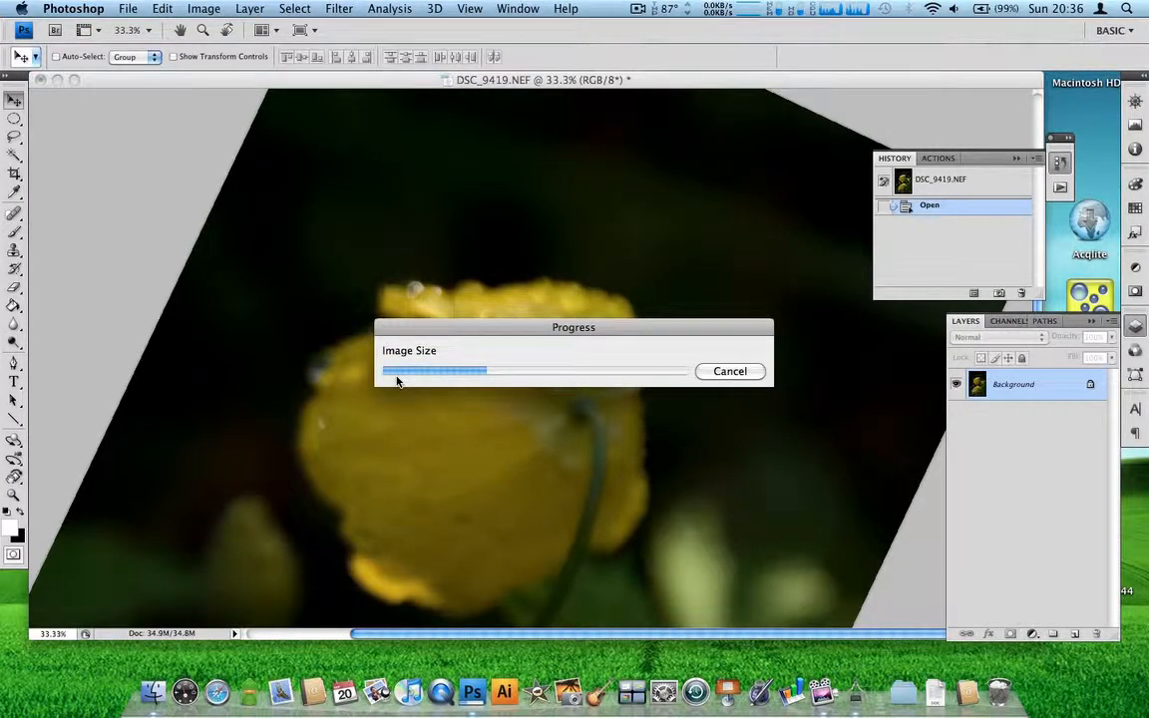
Step: Click the top bar while the 3.30 GB Image Size enlargement processes
left_click(637, 8)
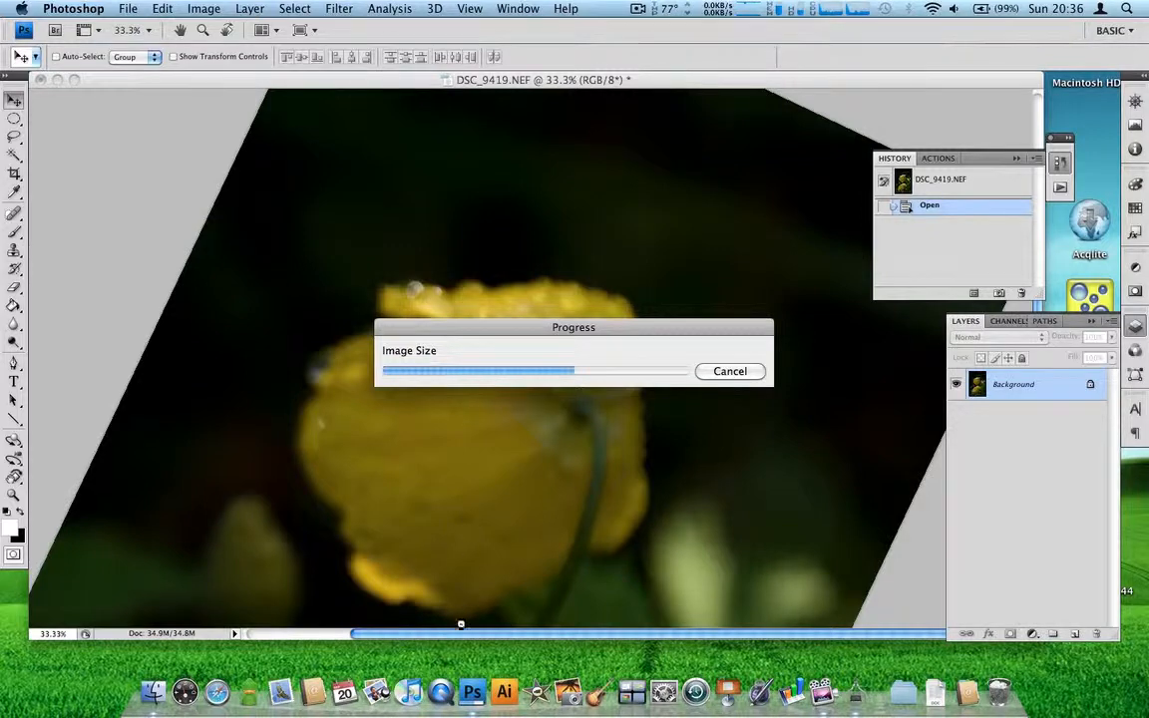
mouse_move(483, 691)
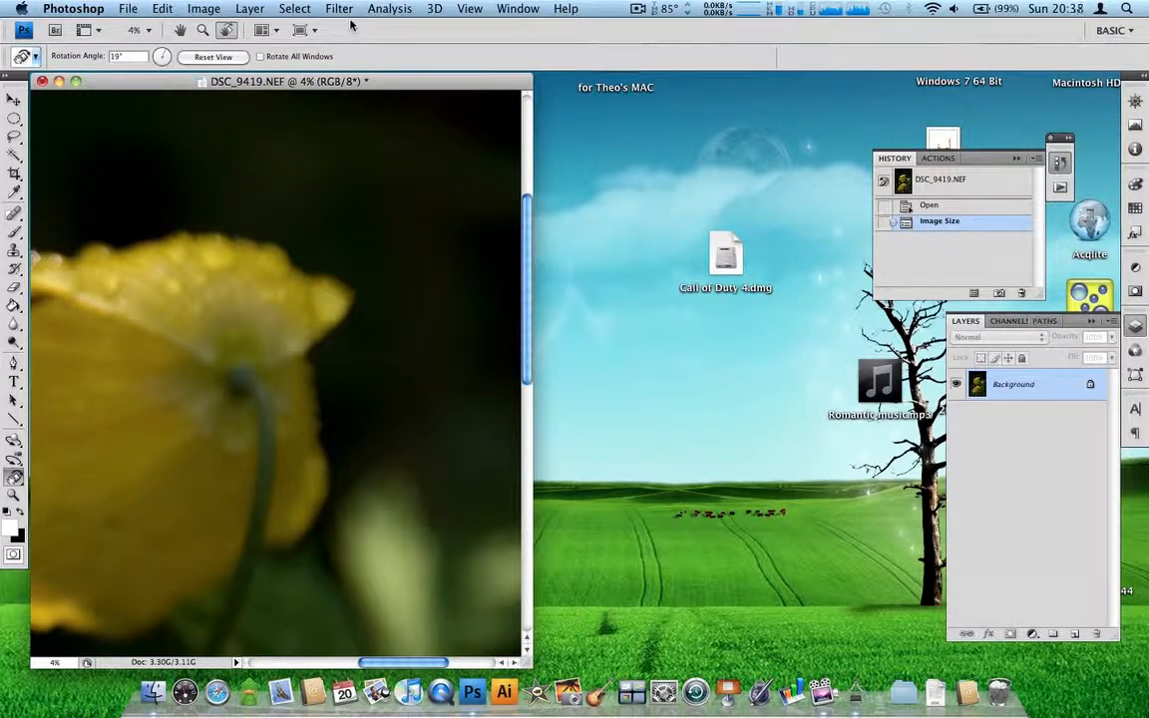
left_click(339, 8)
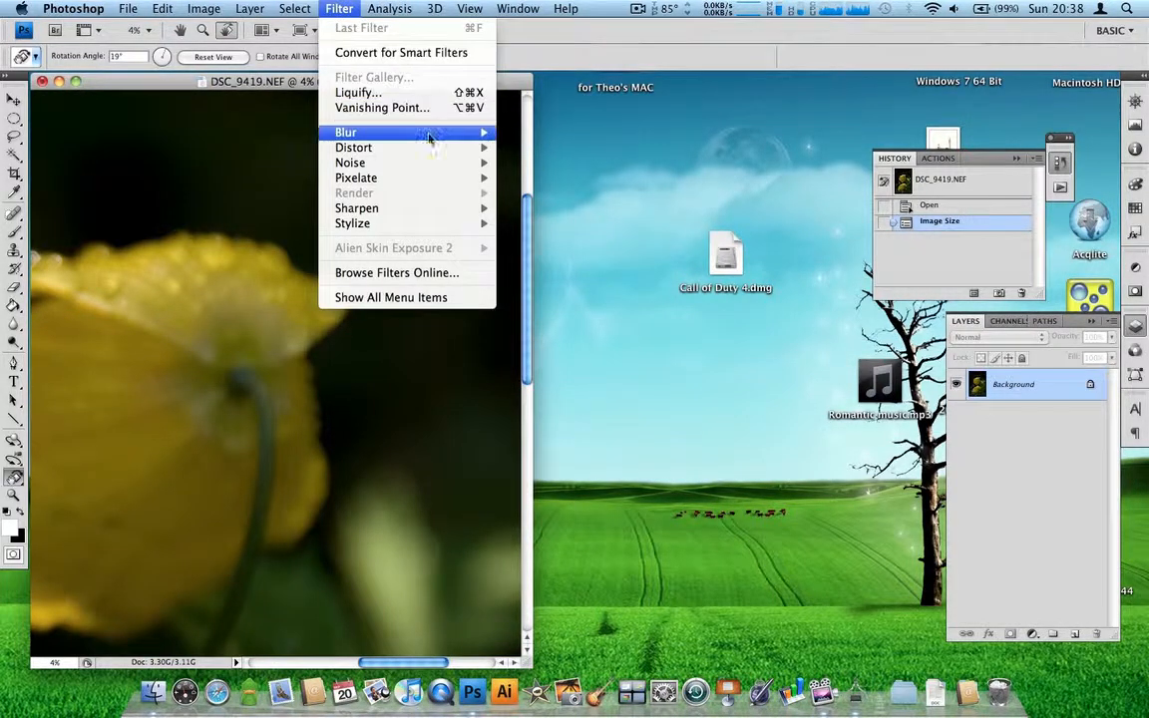
mouse_move(356, 177)
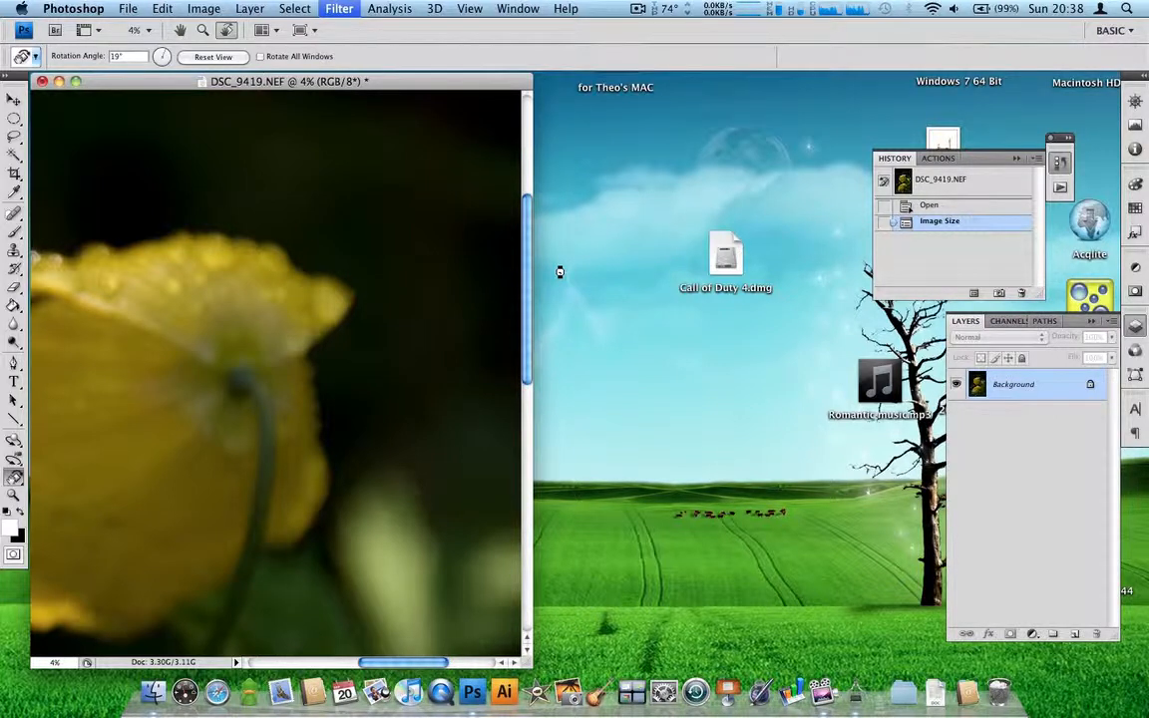
left_click(338, 8)
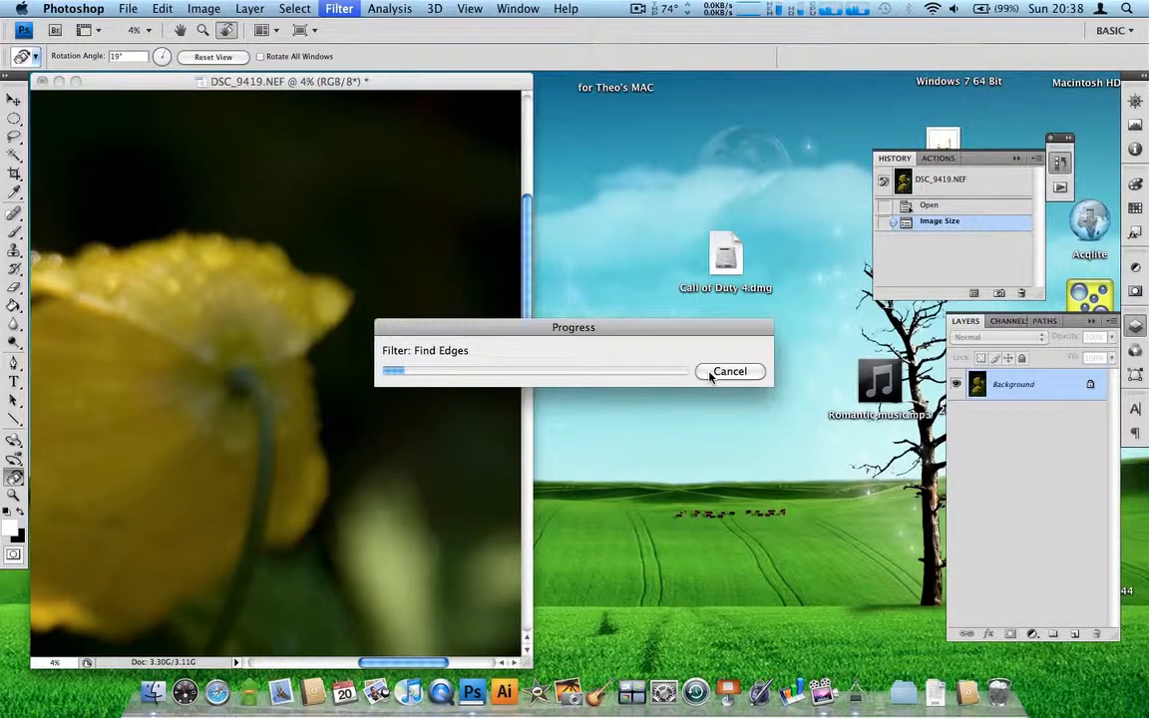
left_click(729, 371)
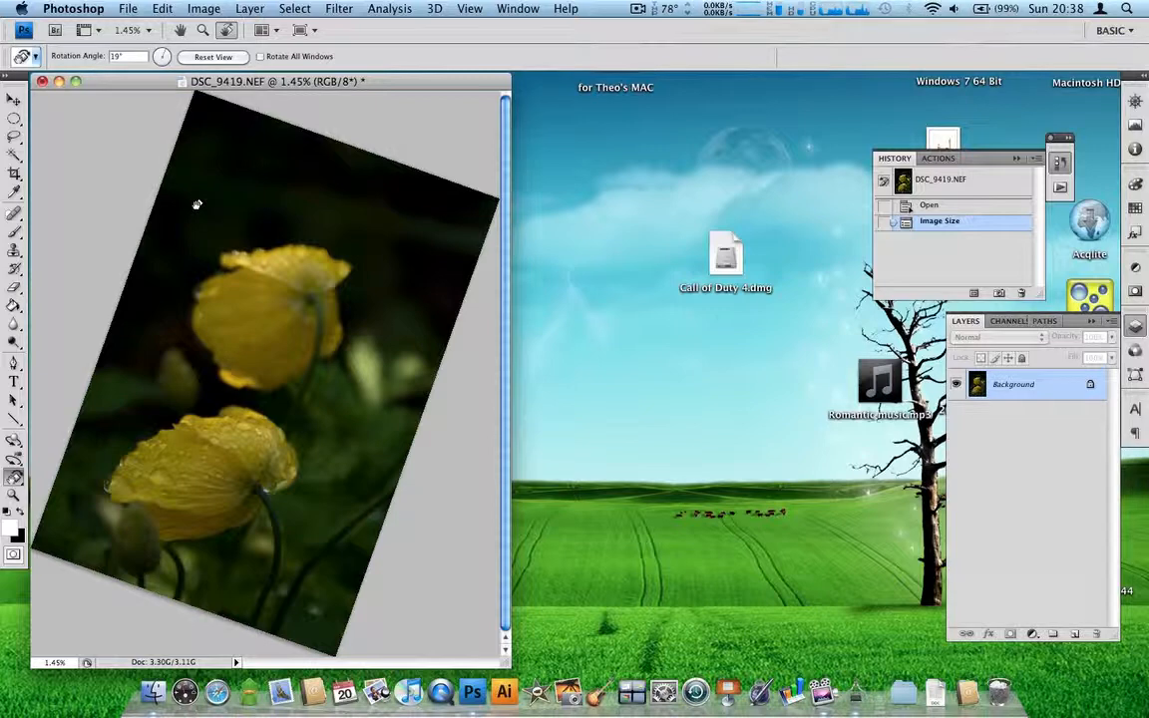
mouse_move(201, 208)
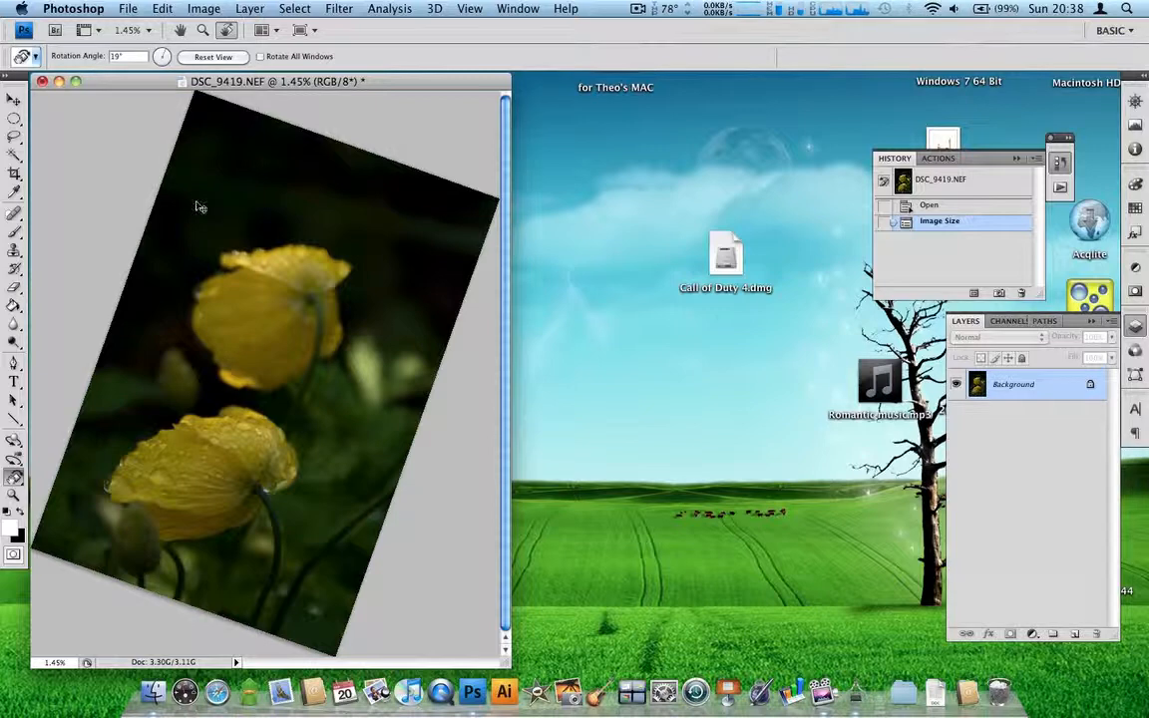